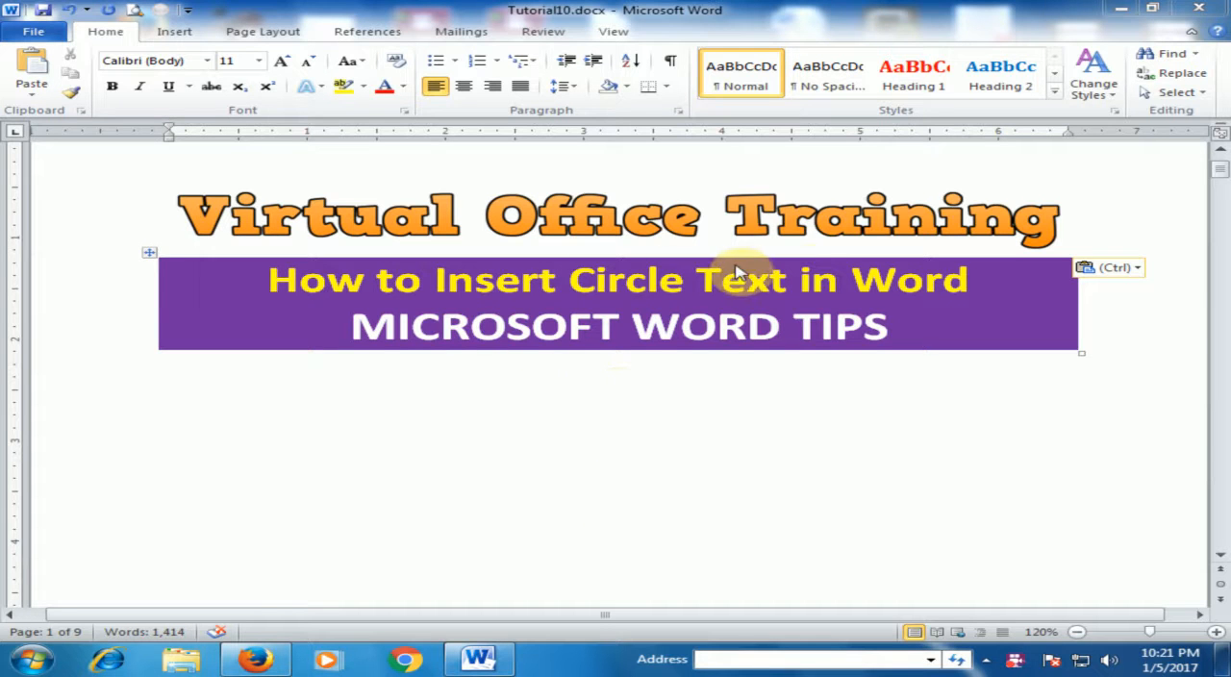
pyautogui.moveTo(361, 281)
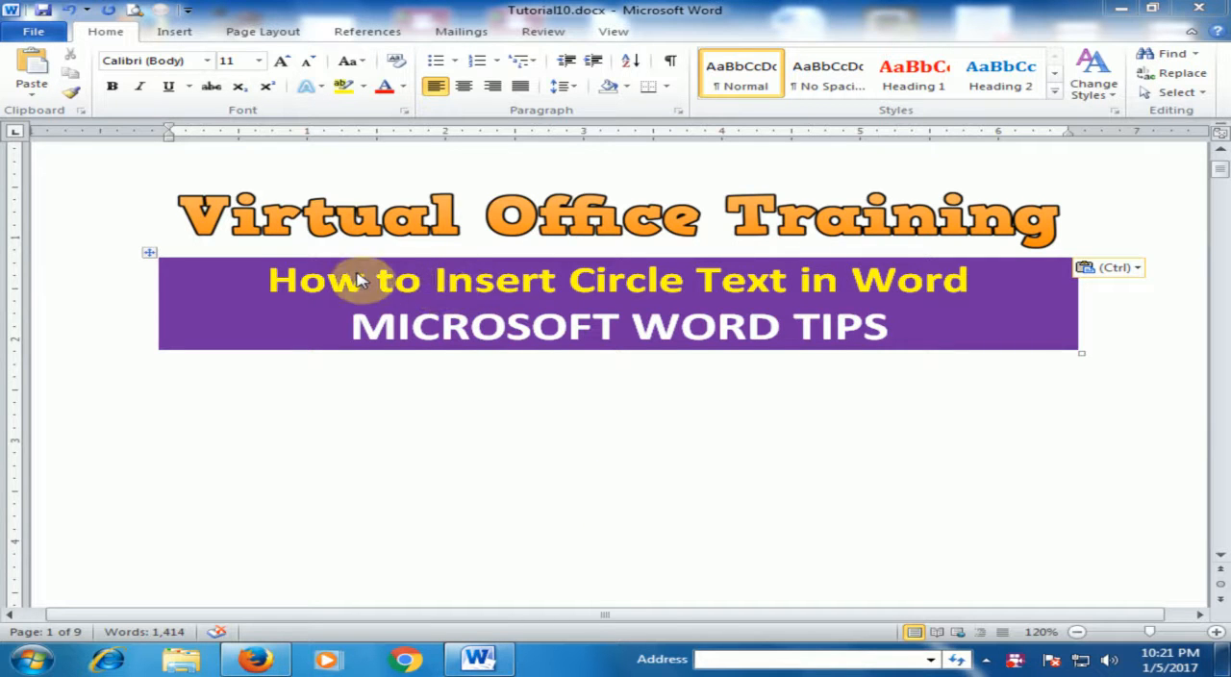
pyautogui.moveTo(696, 306)
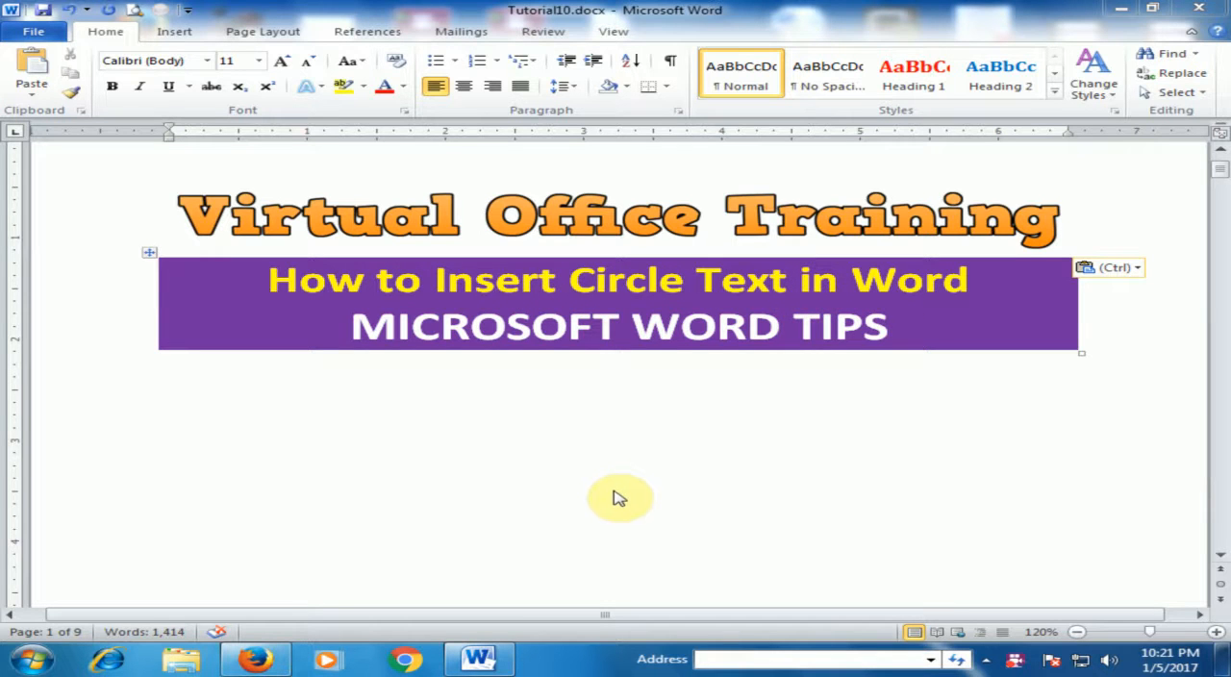
pyautogui.moveTo(338, 429)
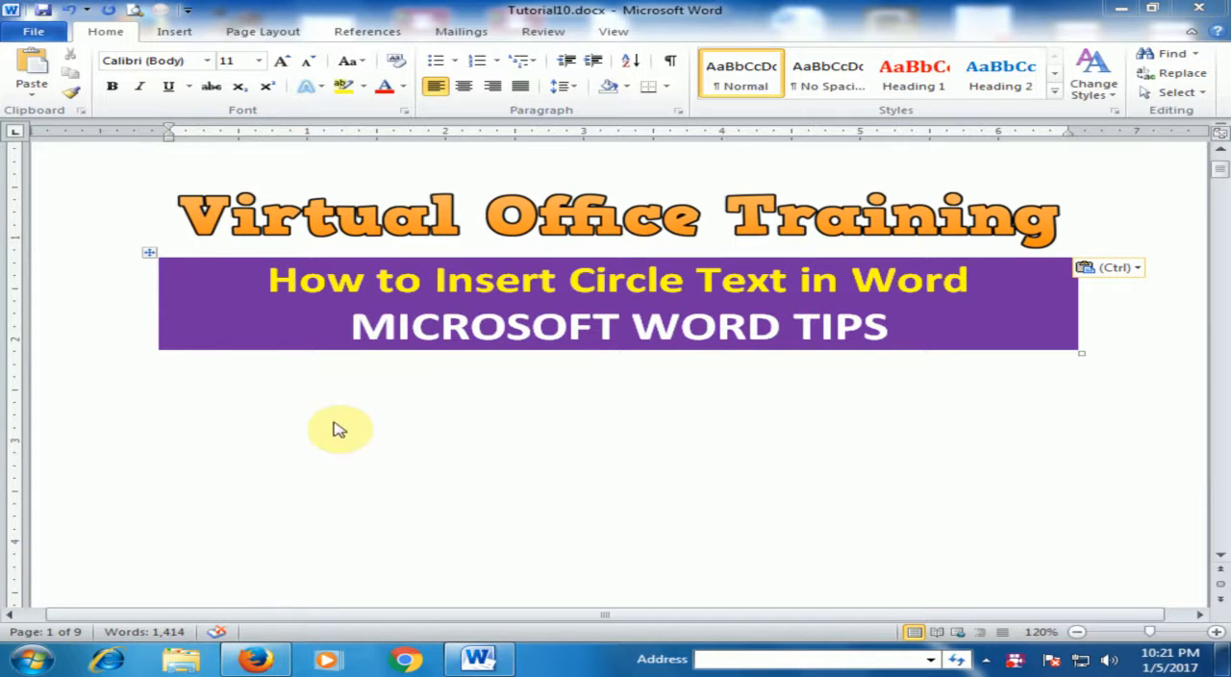
pyautogui.moveTo(454, 419)
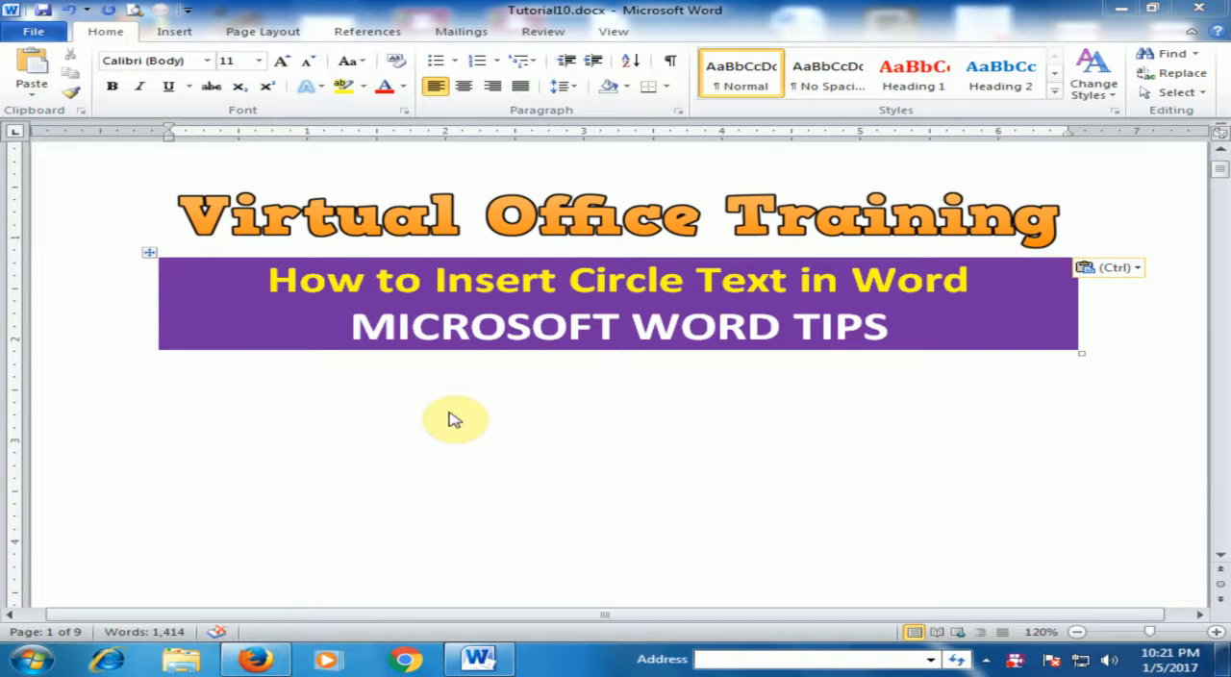
pyautogui.moveTo(446, 450)
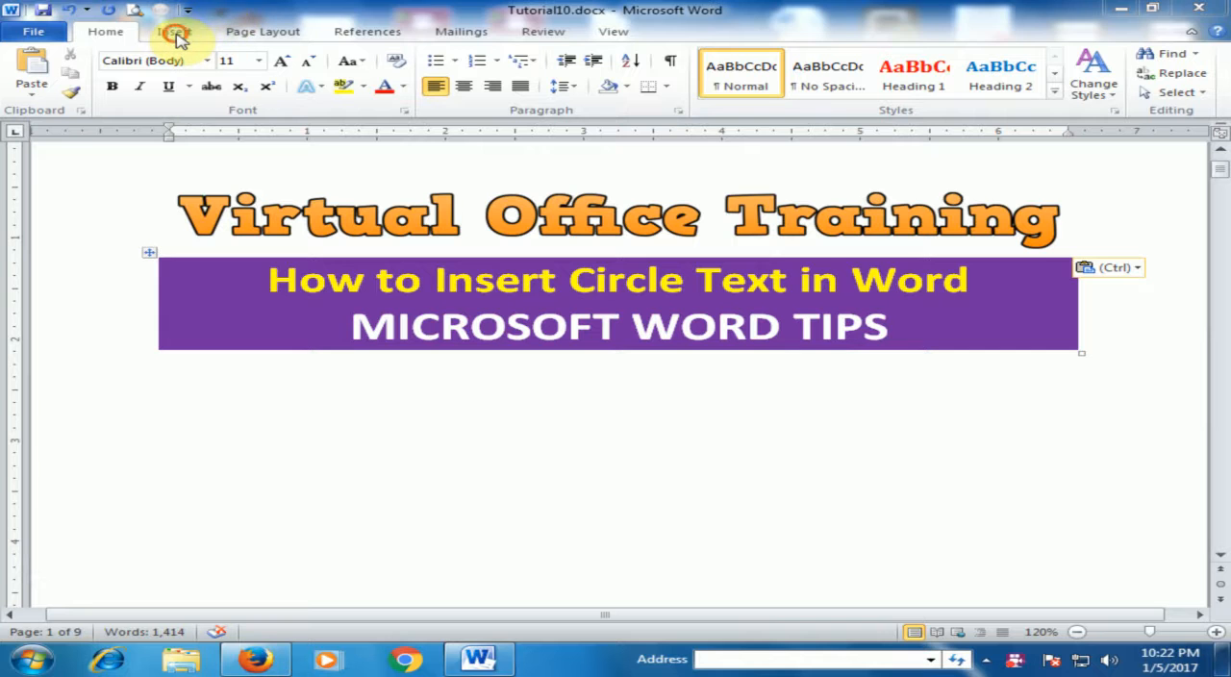
# Show the Insert features and preview the WordArt styles gallery
pyautogui.click(169, 416)
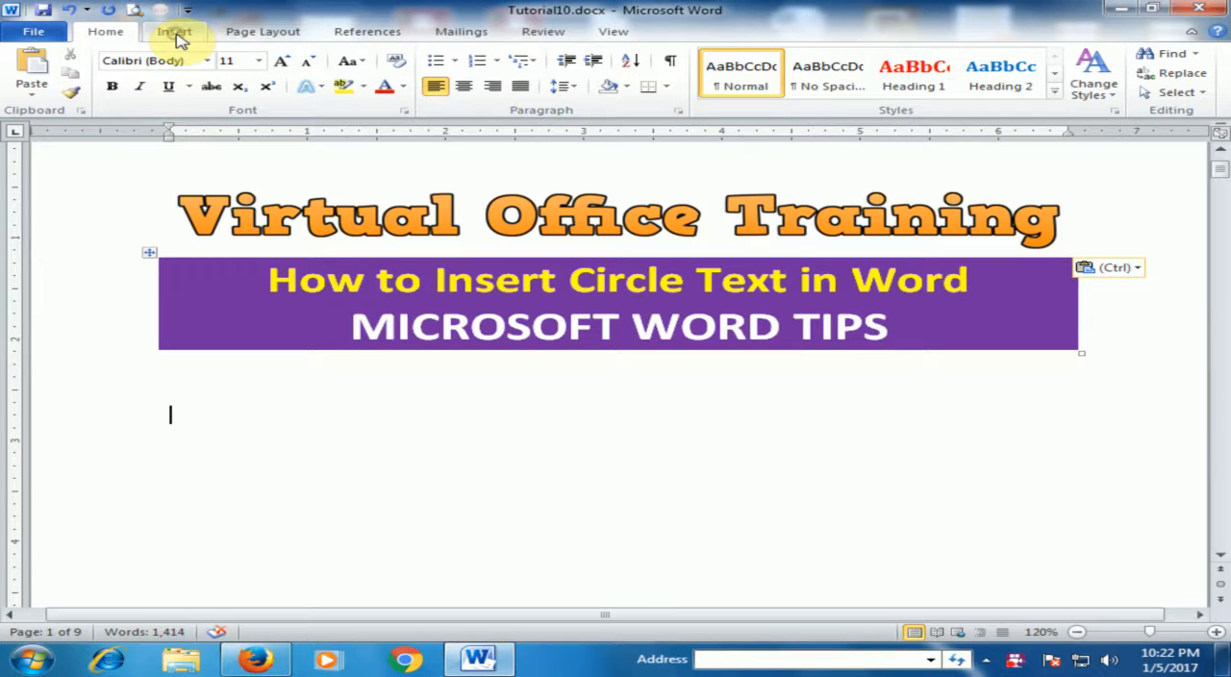
pyautogui.click(173, 31)
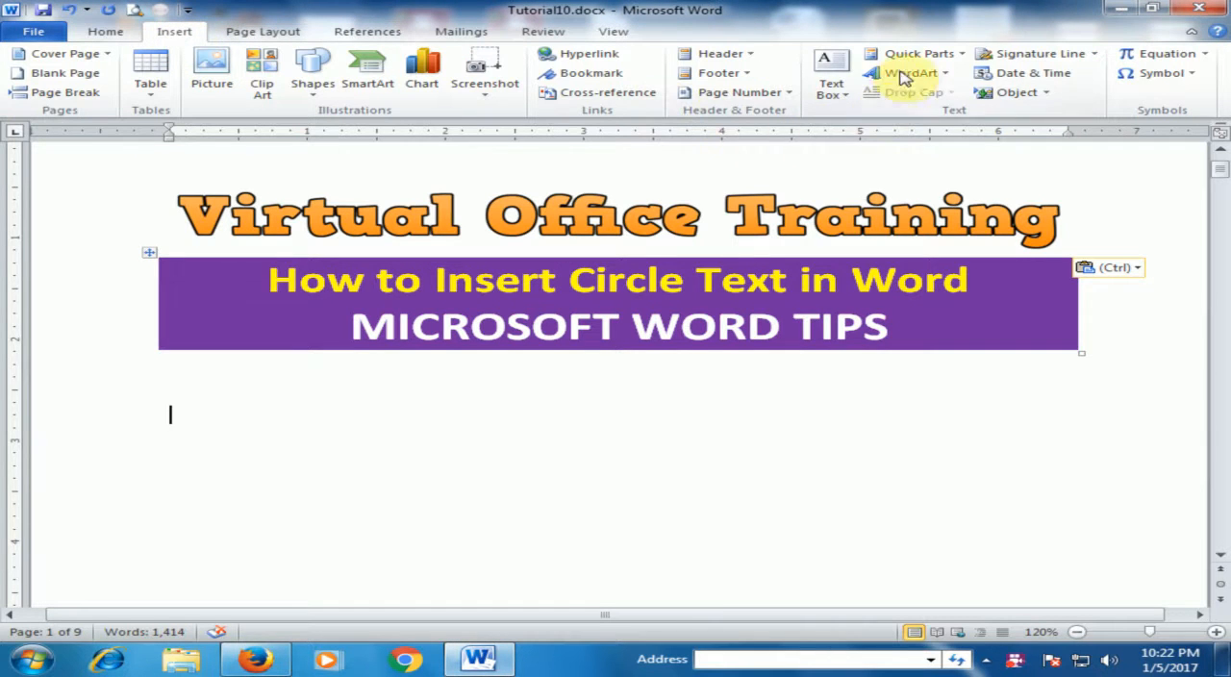
pyautogui.moveTo(907, 73)
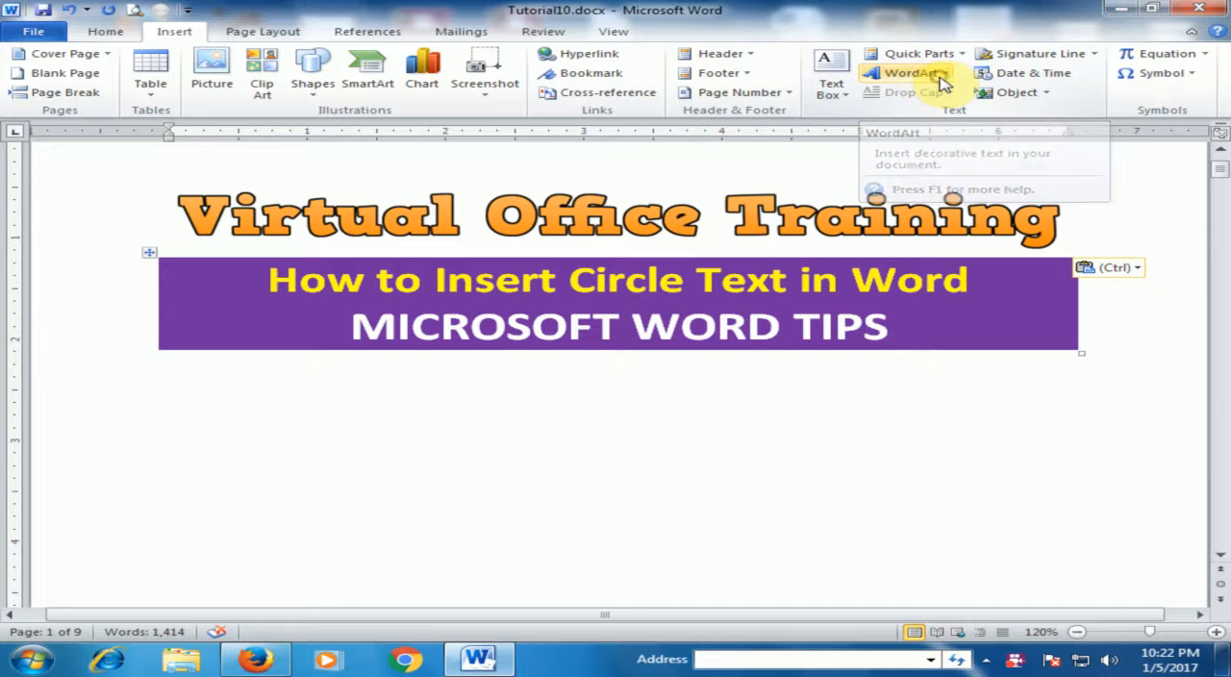
pyautogui.click(908, 73)
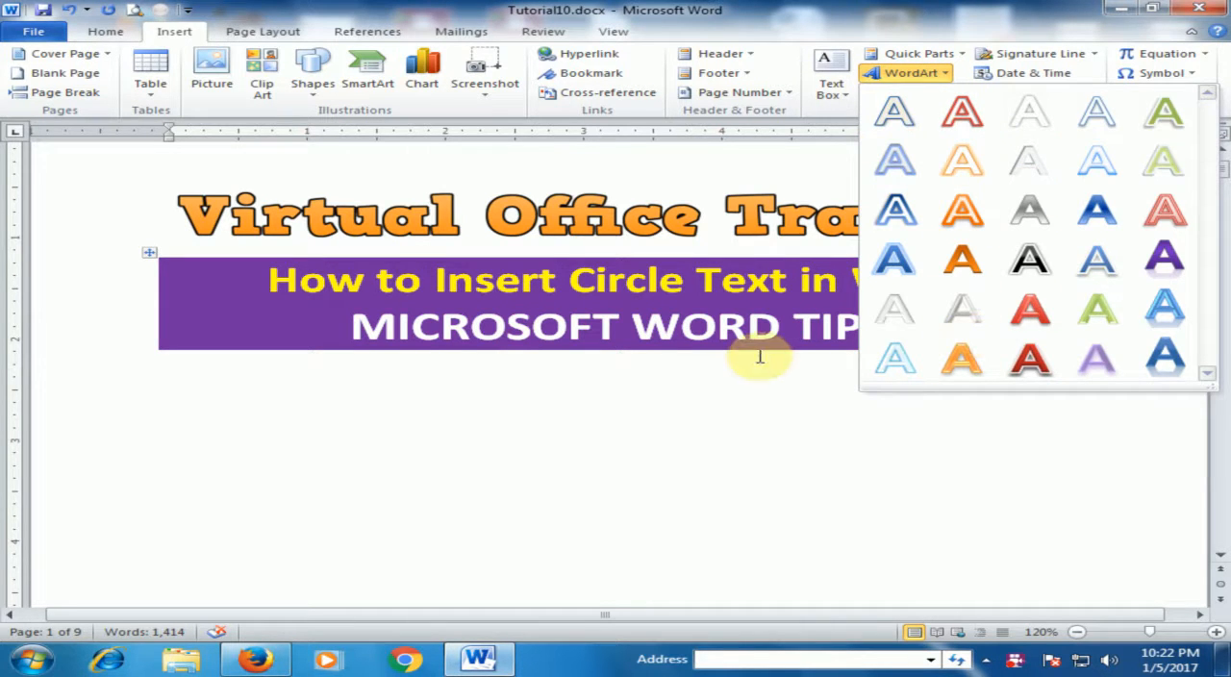
pyautogui.moveTo(962, 162)
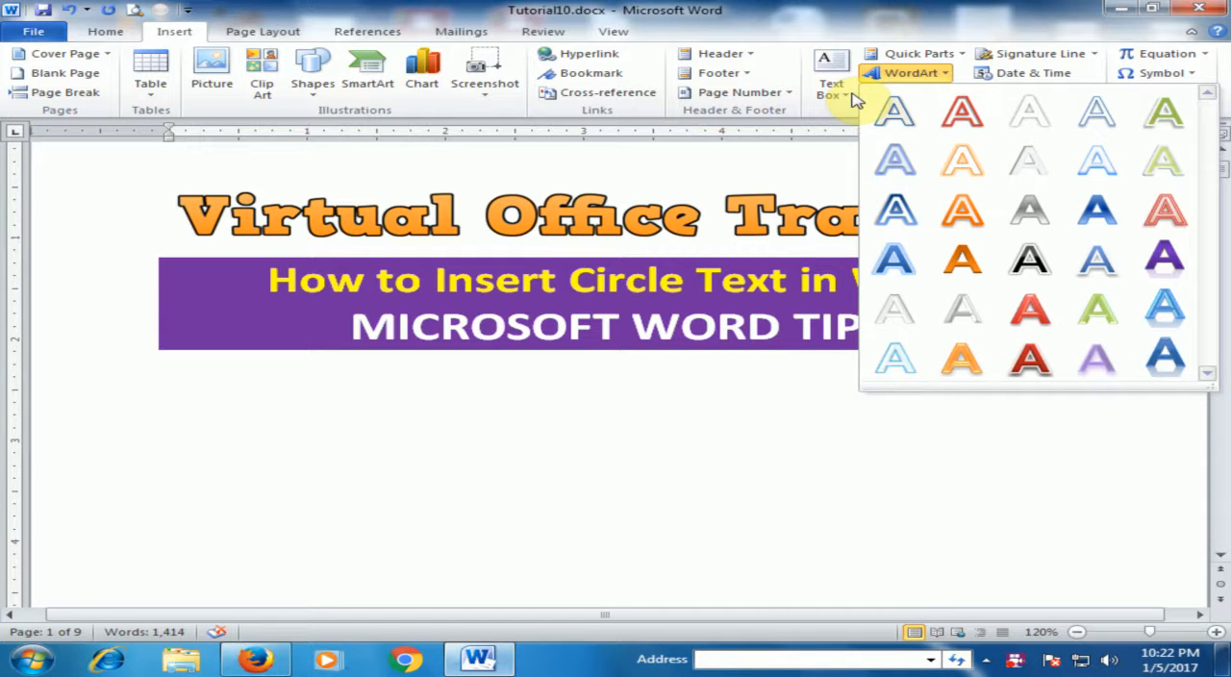
pyautogui.moveTo(746, 144)
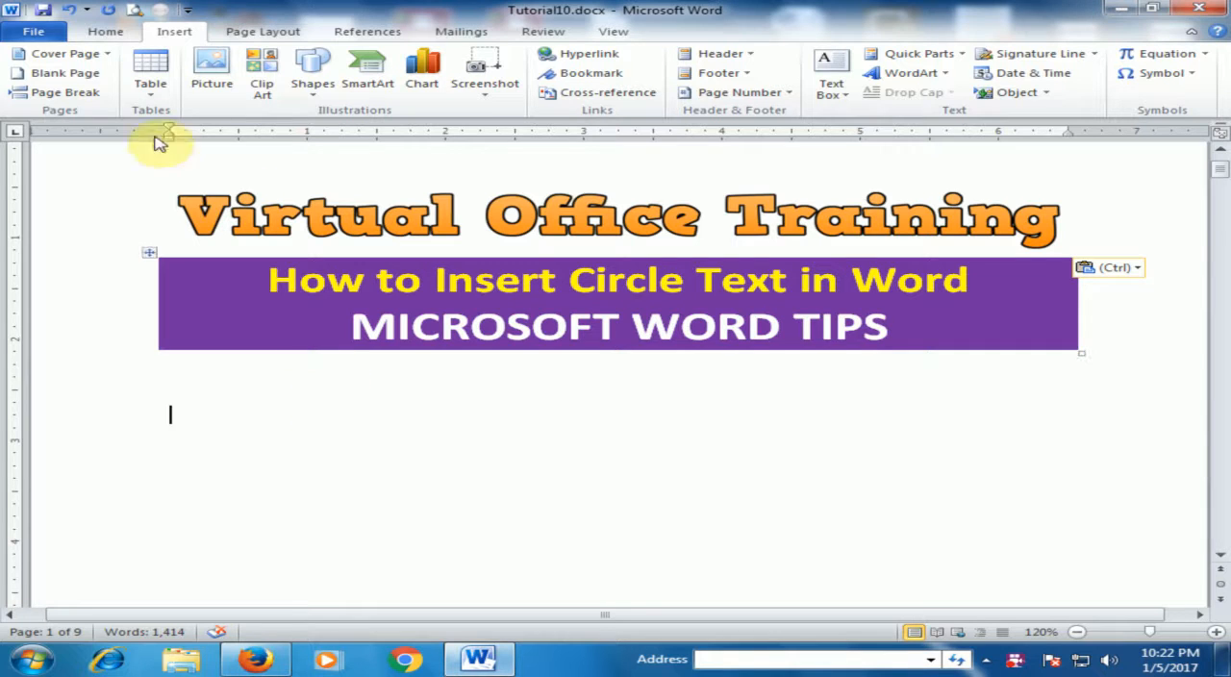
# Create a new blank document and choose Word 97-2003 (.doc) as its save format
pyautogui.click(33, 31)
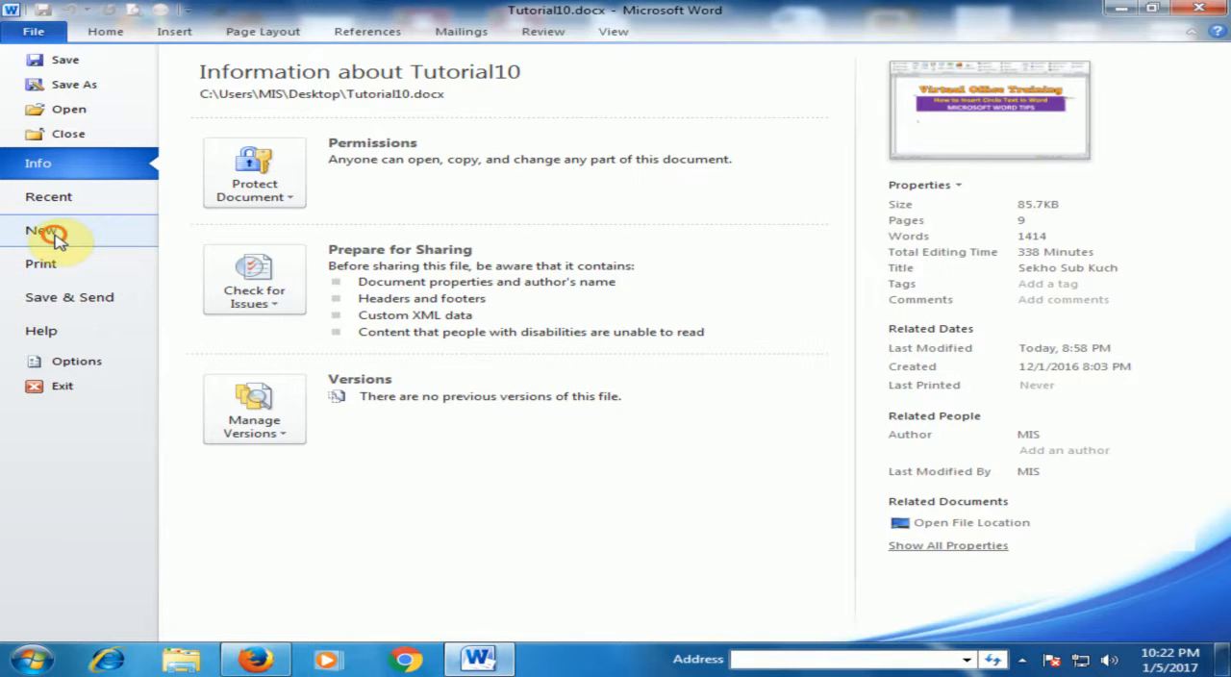
pyautogui.click(40, 230)
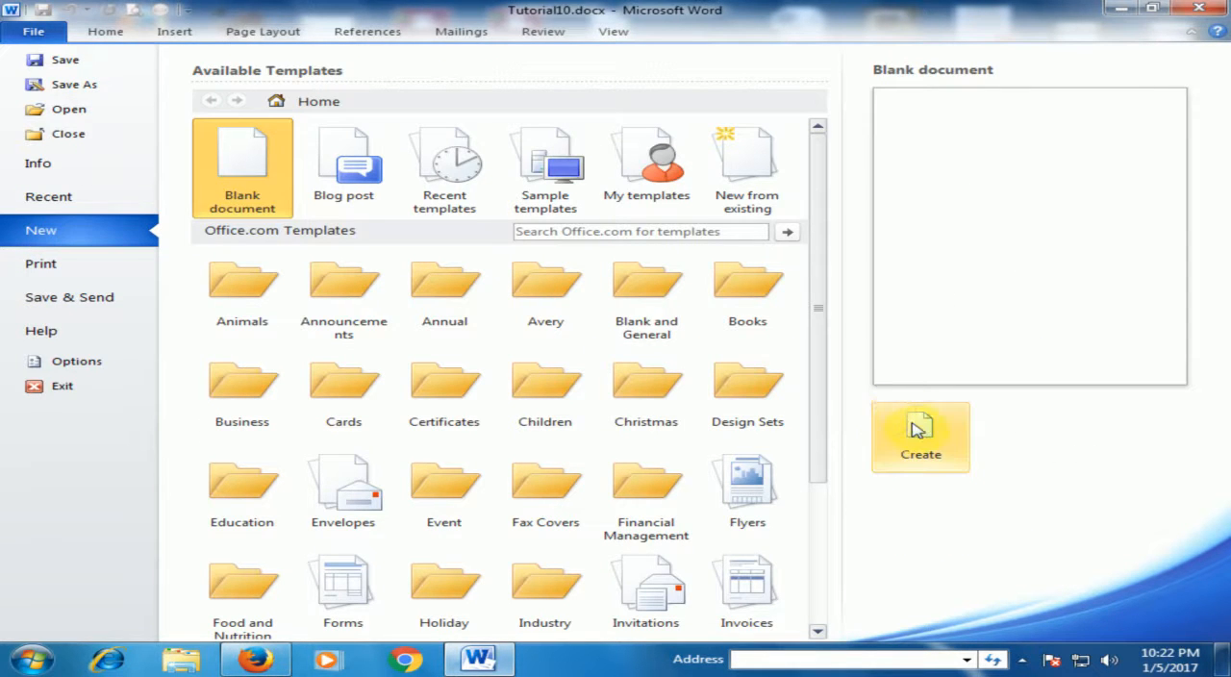
pyautogui.click(919, 437)
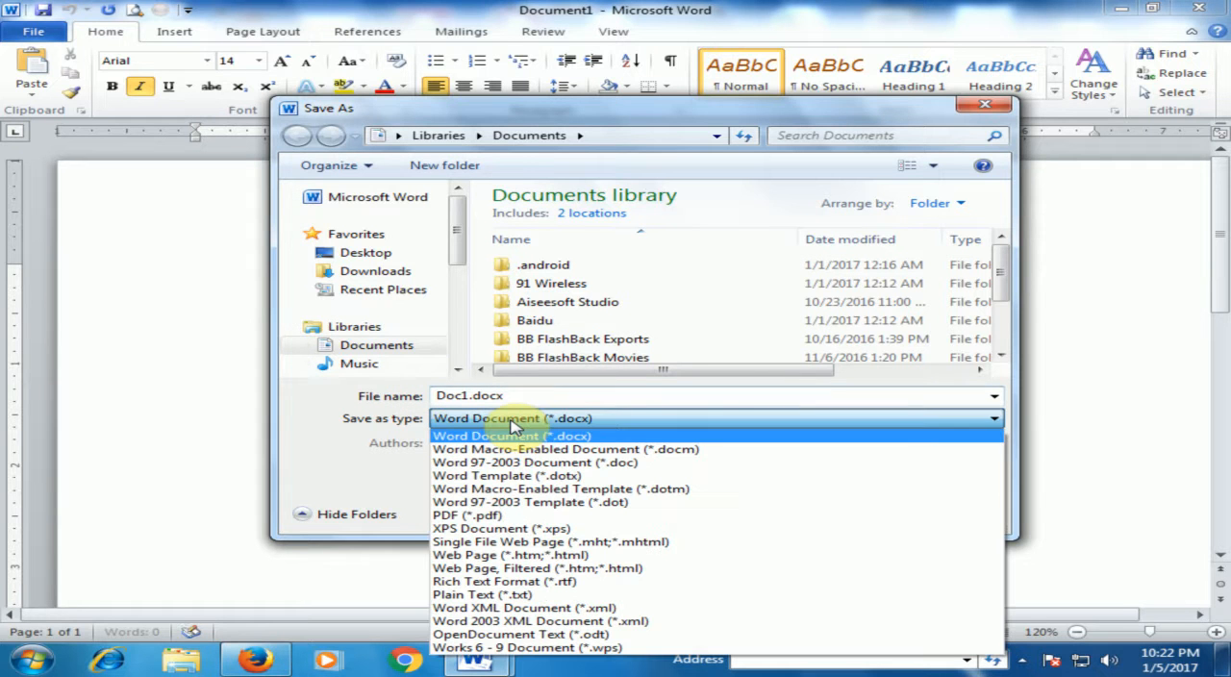
pyautogui.moveTo(471, 462)
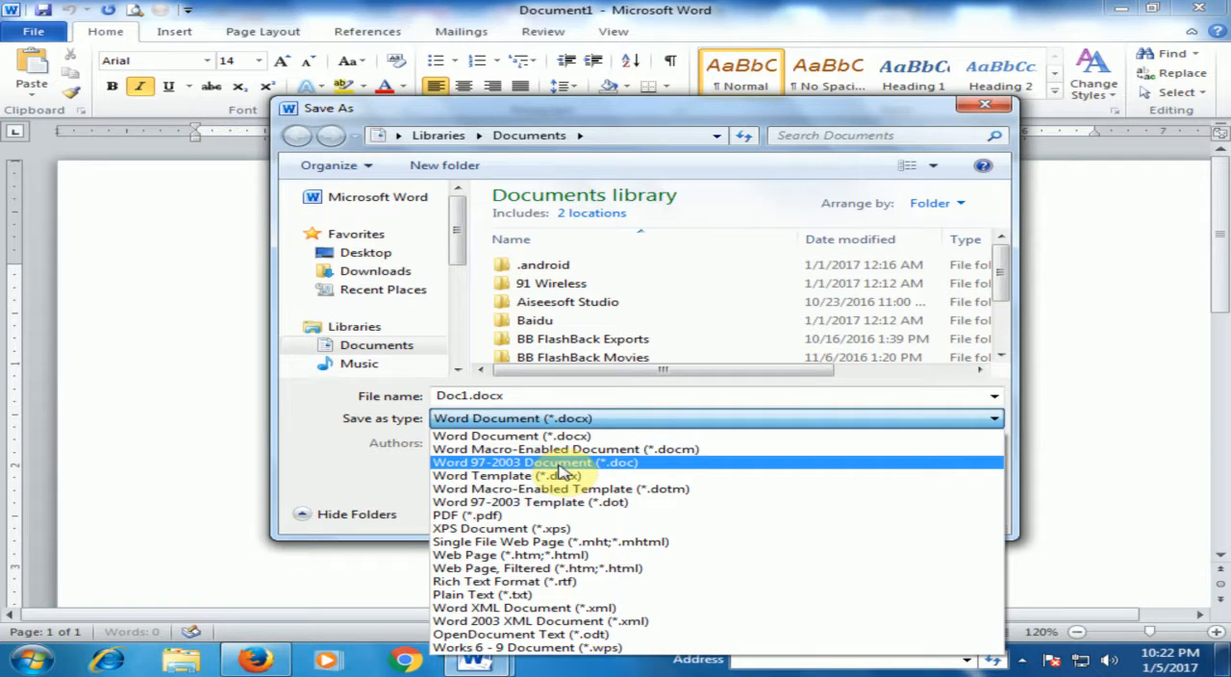
pyautogui.click(534, 461)
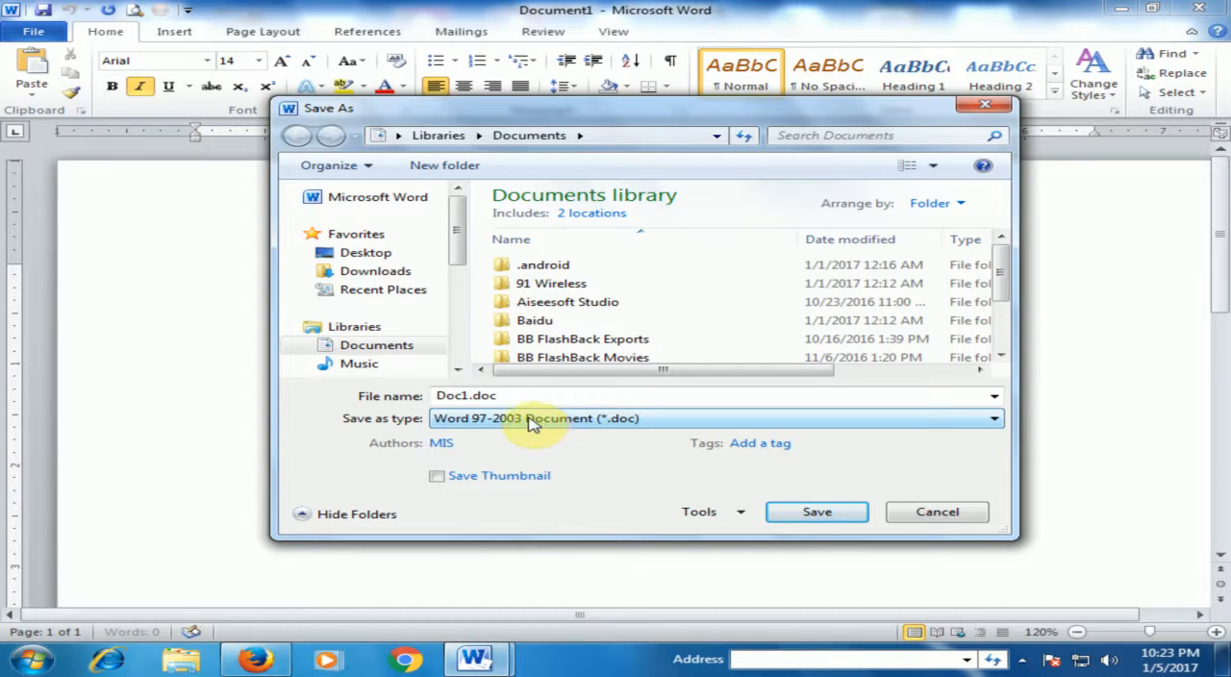
pyautogui.moveTo(642, 284)
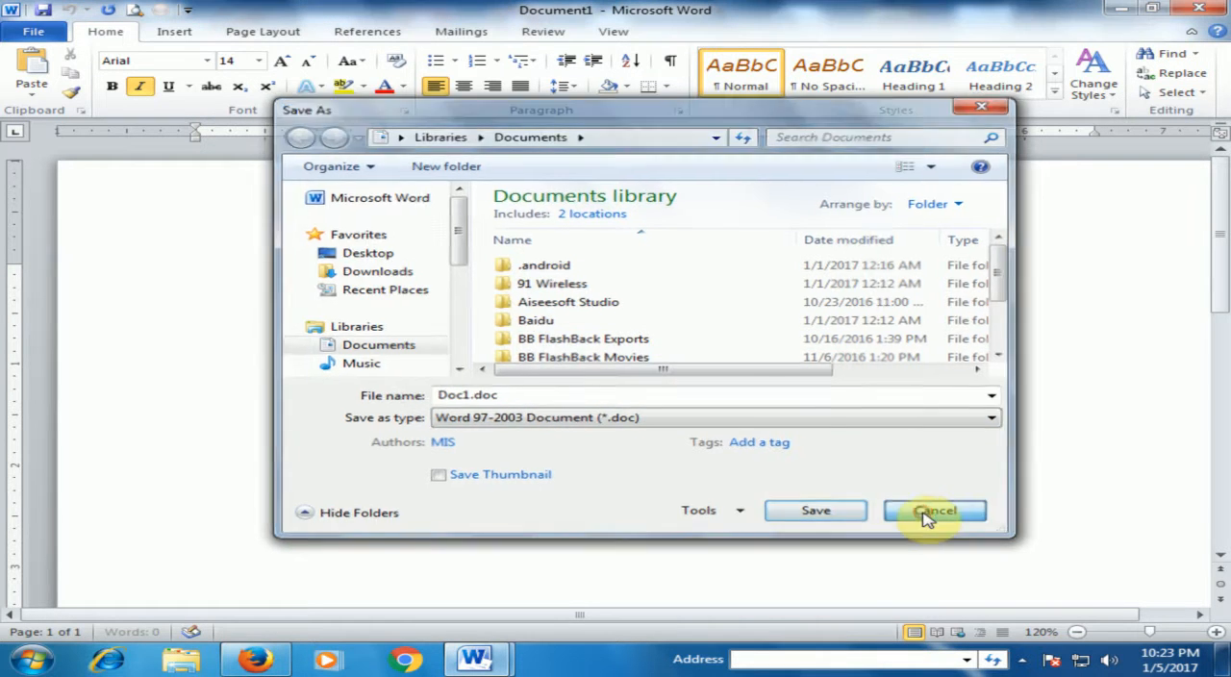
# Cancel the save, glance at the WordArt gallery, and return to the File information page
pyautogui.click(934, 510)
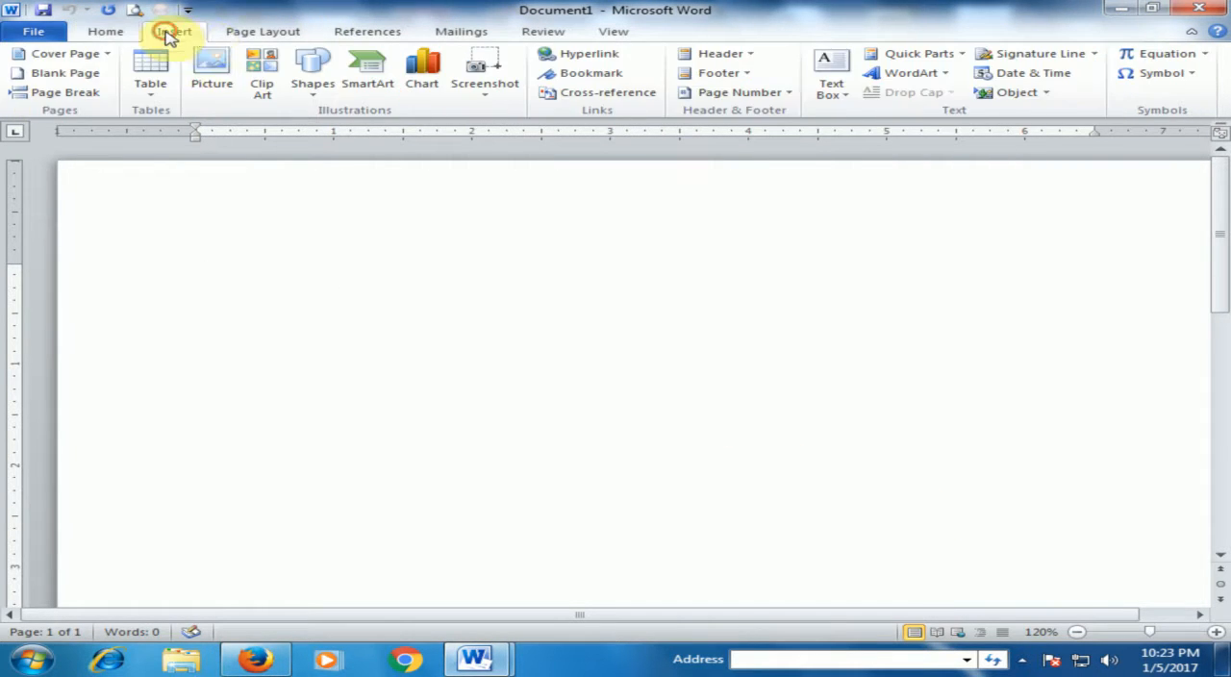
pyautogui.moveTo(908, 73)
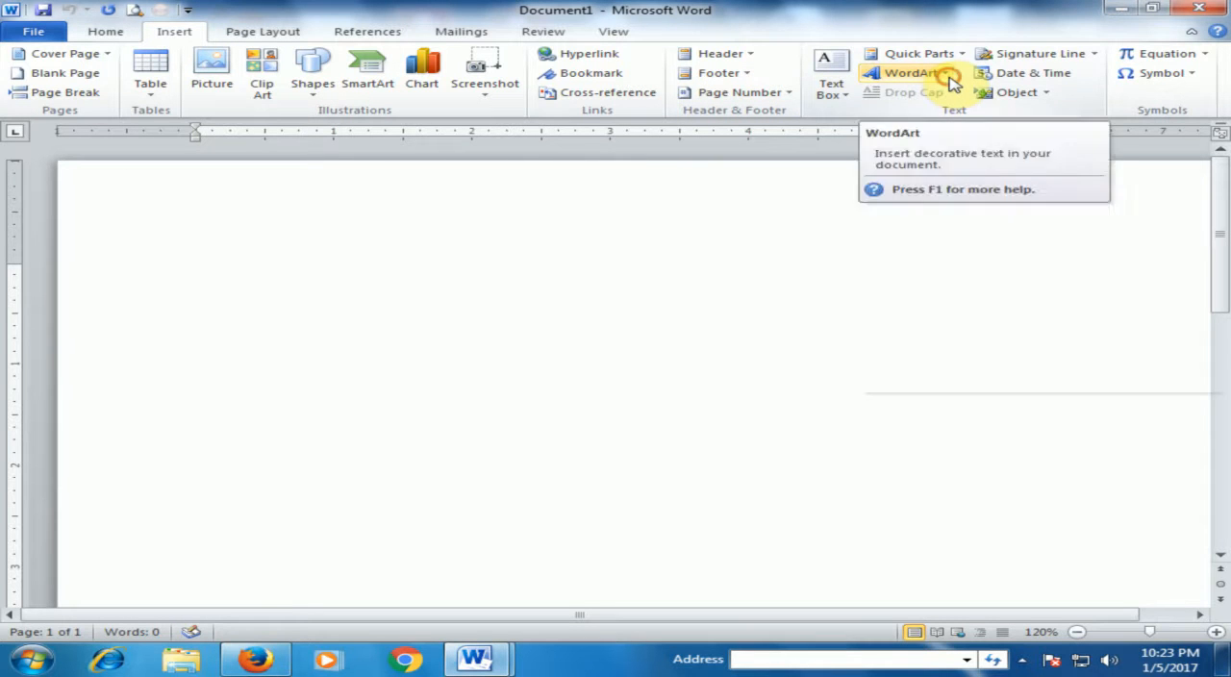
pyautogui.click(904, 73)
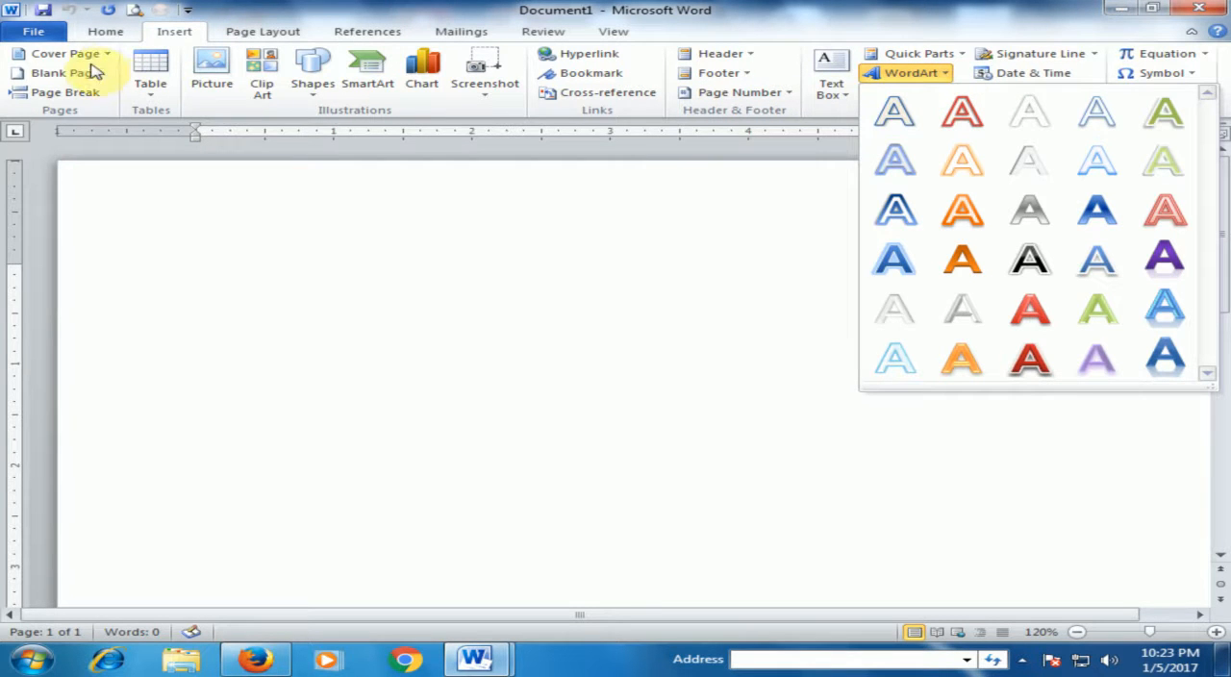
pyautogui.click(32, 31)
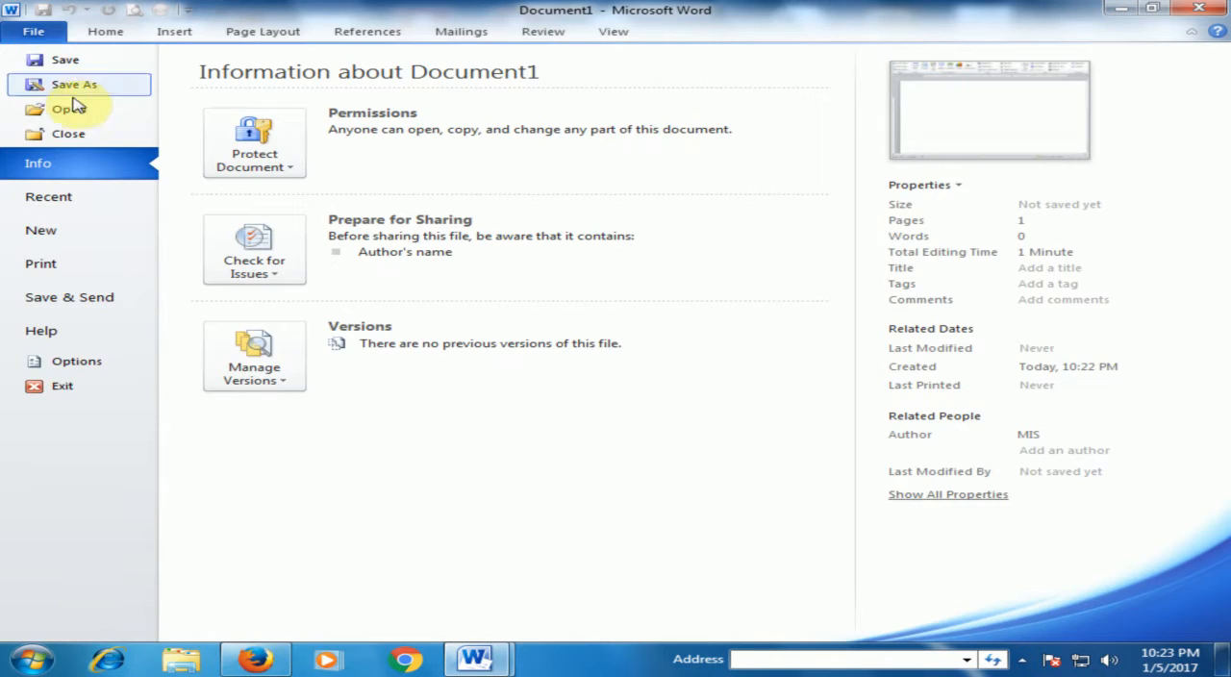
# Save the document to the Desktop as Doc1.doc in Word 97-2003 format
pyautogui.click(73, 85)
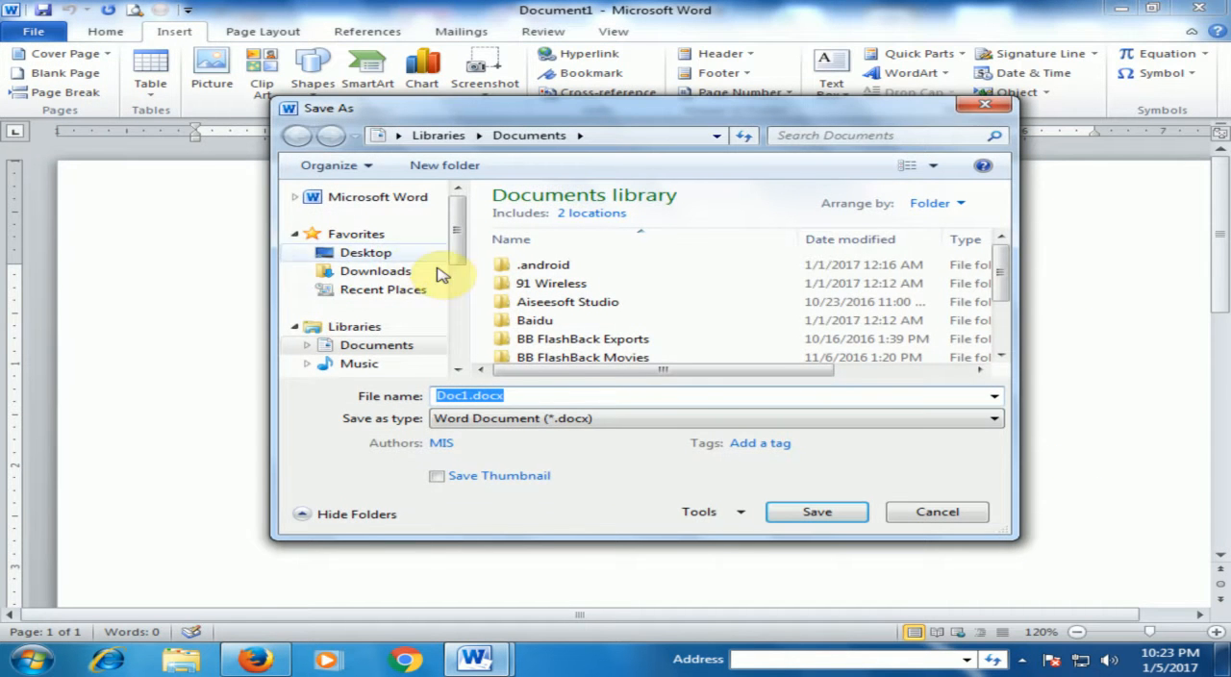
pyautogui.click(992, 418)
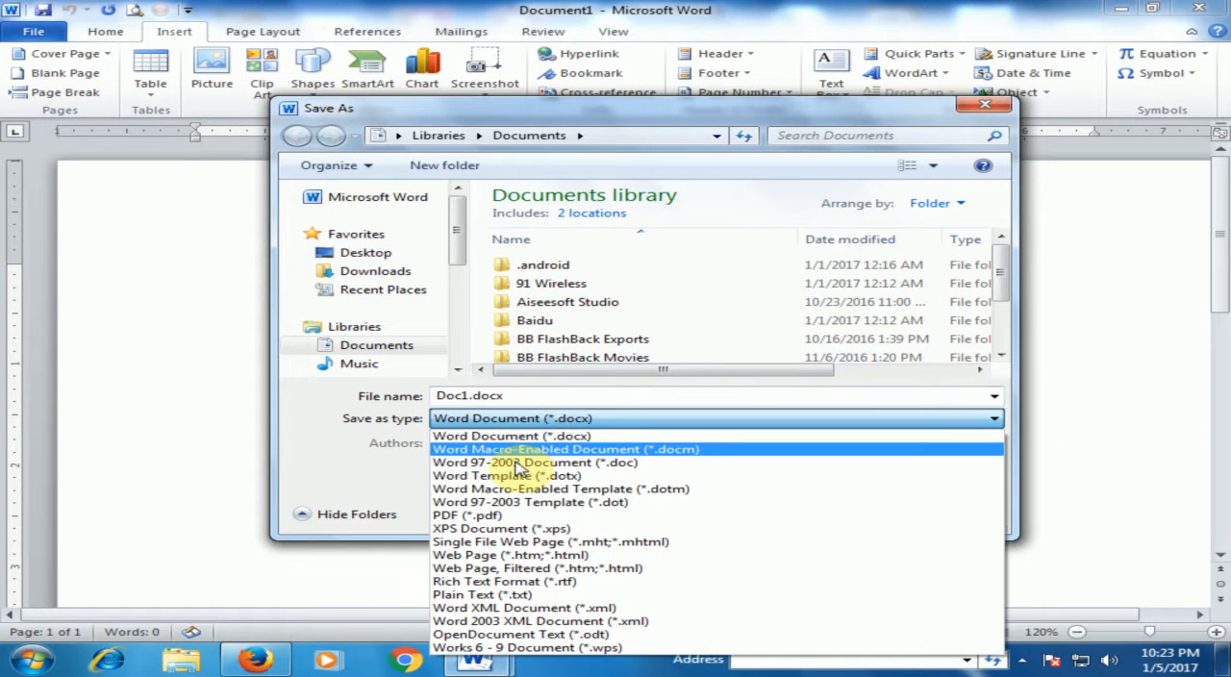
pyautogui.moveTo(516, 461)
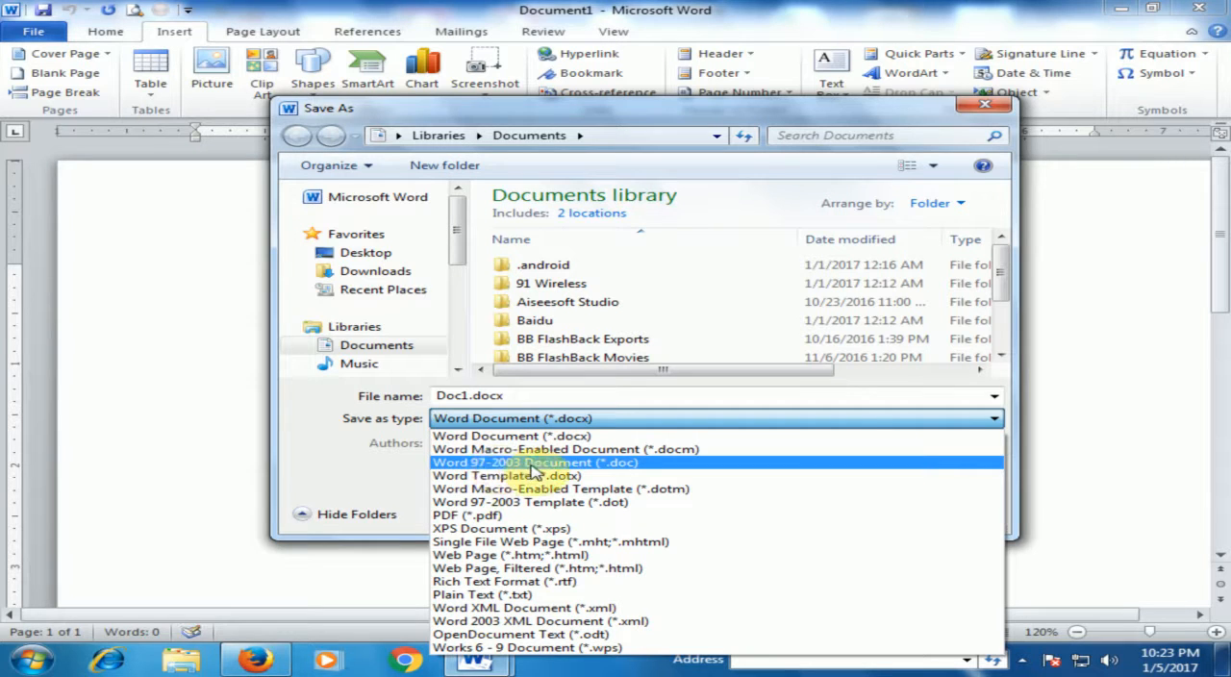
pyautogui.click(535, 462)
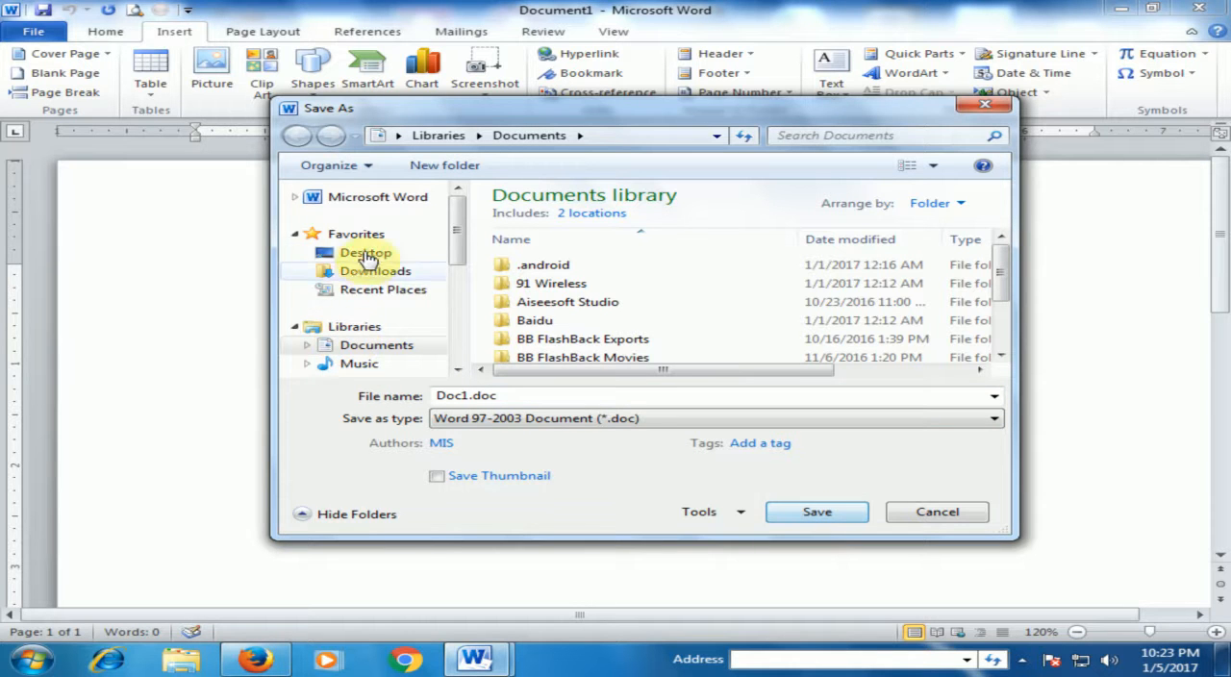
pyautogui.click(365, 251)
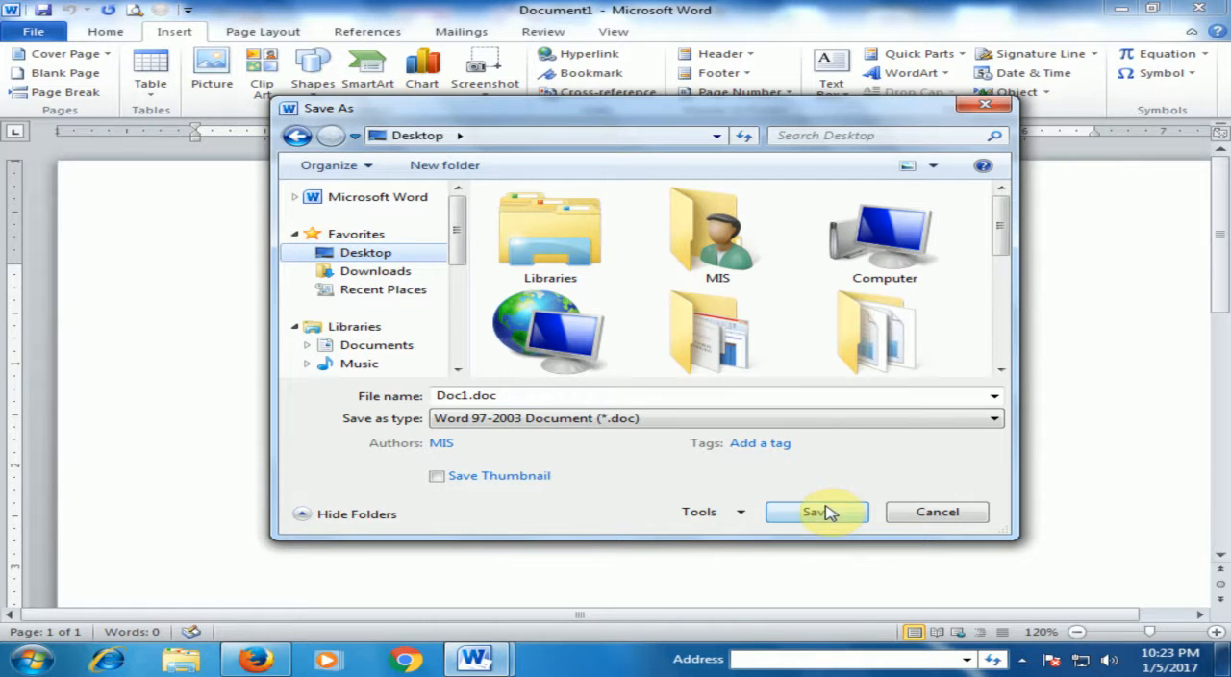
pyautogui.click(815, 512)
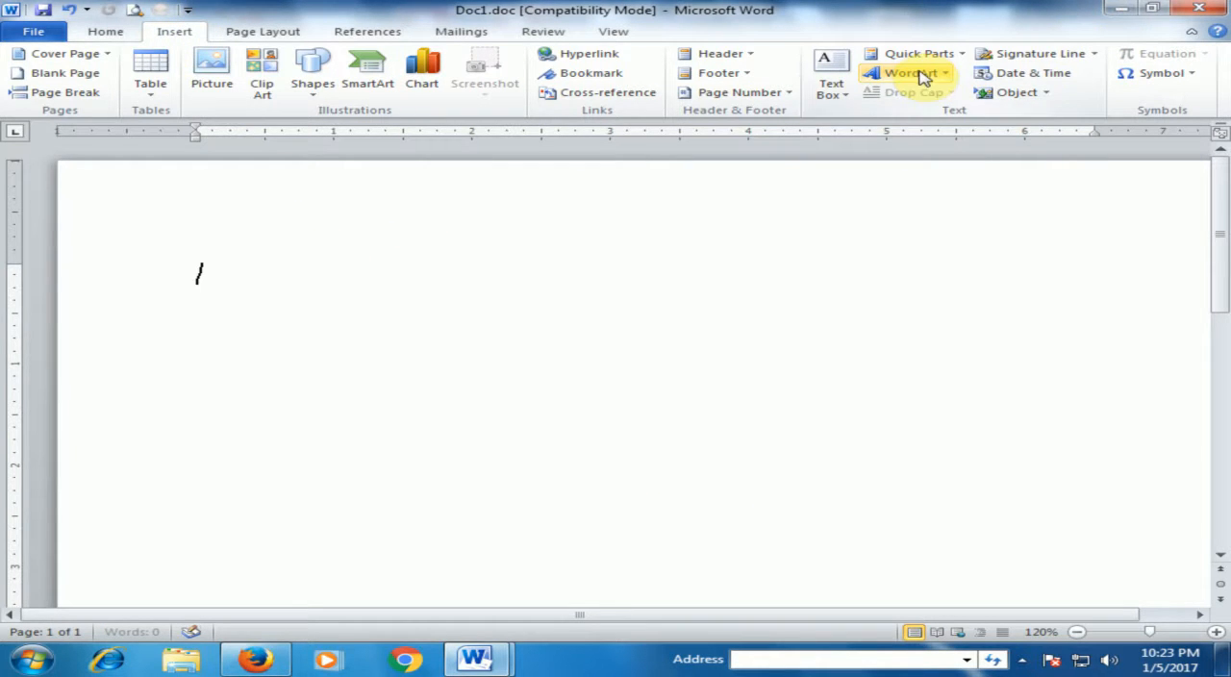
# Choose a WordArt style from the gallery for Doc1.doc
pyautogui.click(907, 73)
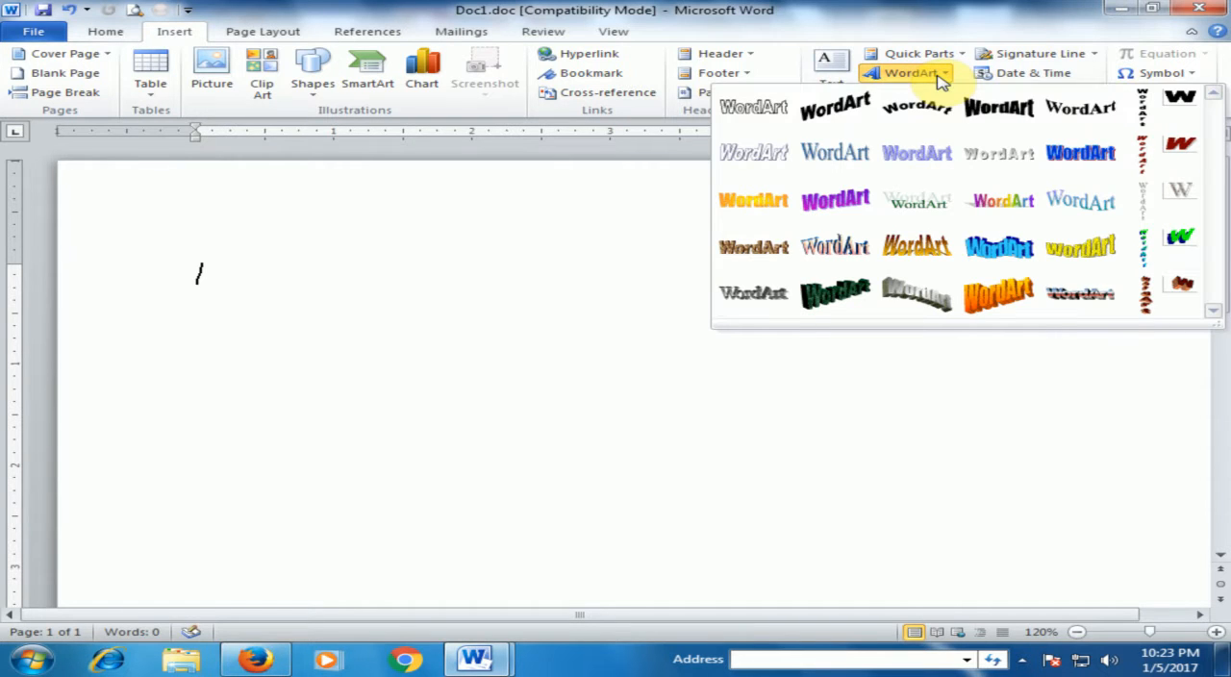
pyautogui.moveTo(1078, 200)
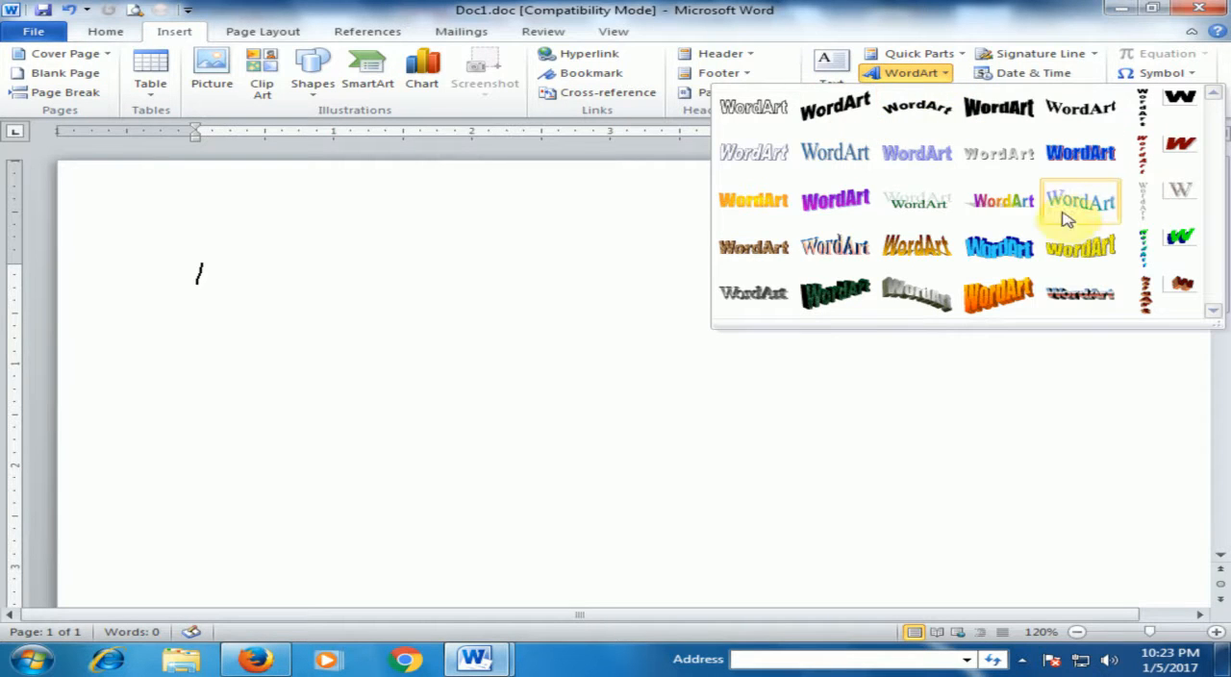
pyautogui.moveTo(998, 248)
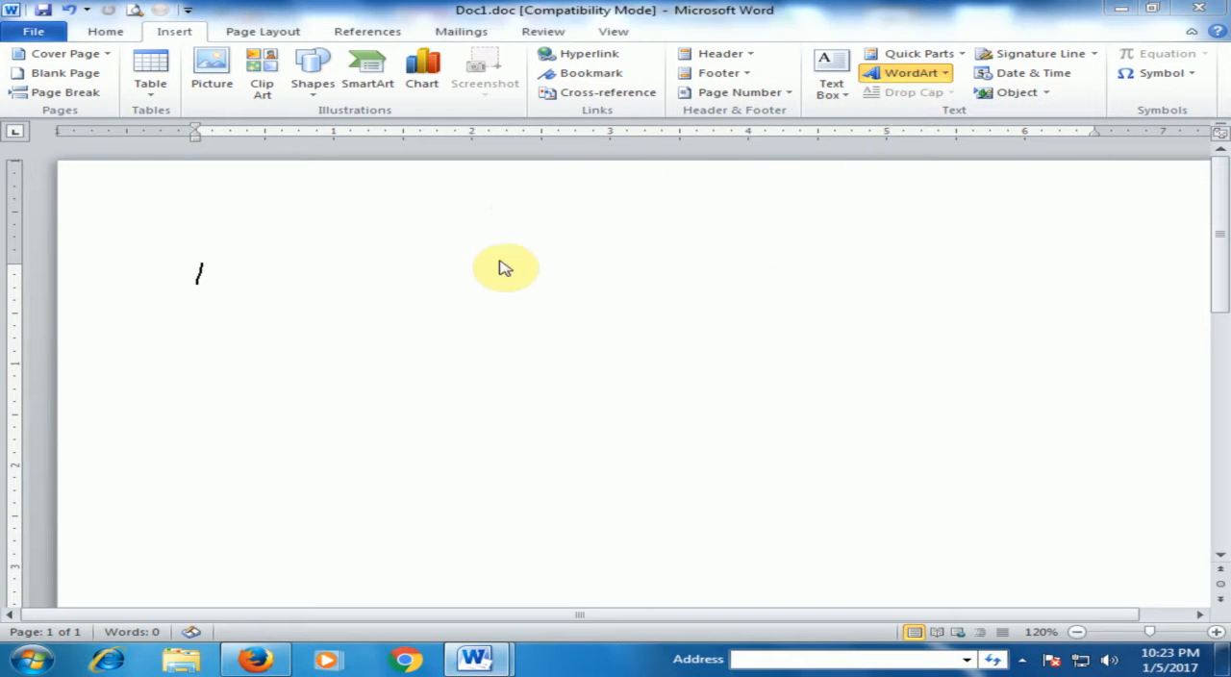
pyautogui.click(904, 73)
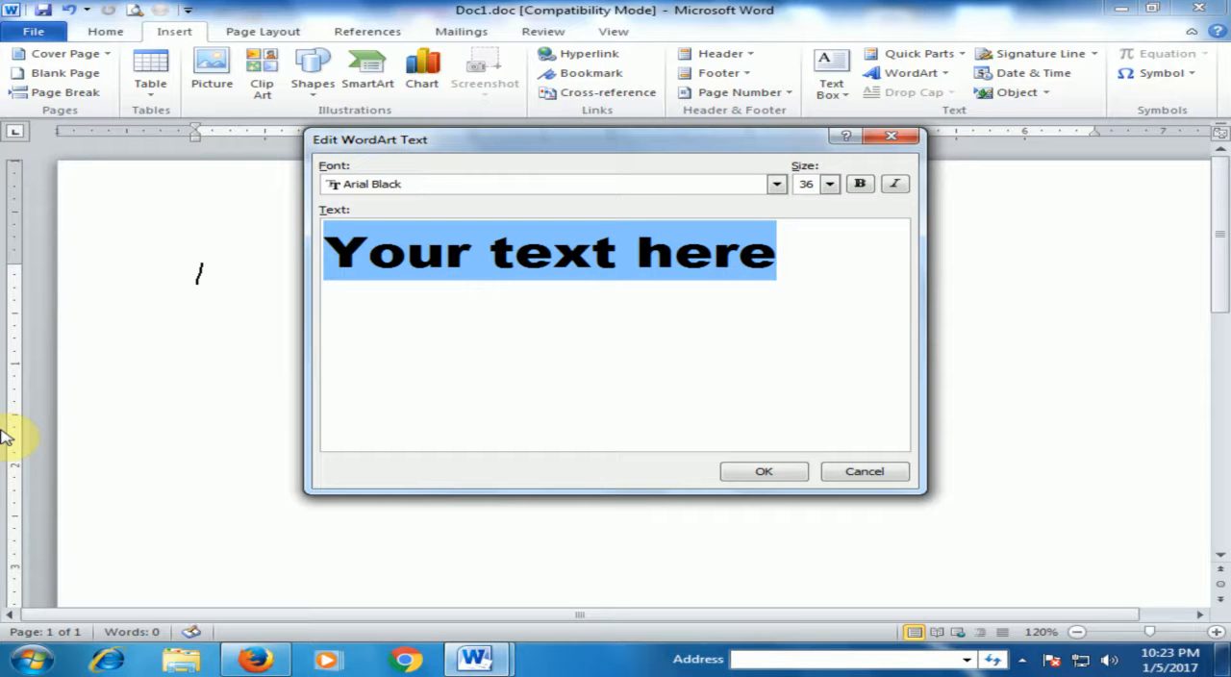
# Enter the WordArt text 'How to Insert Circle Text in Microsoft Word' and confirm it
pyautogui.write('Ho')
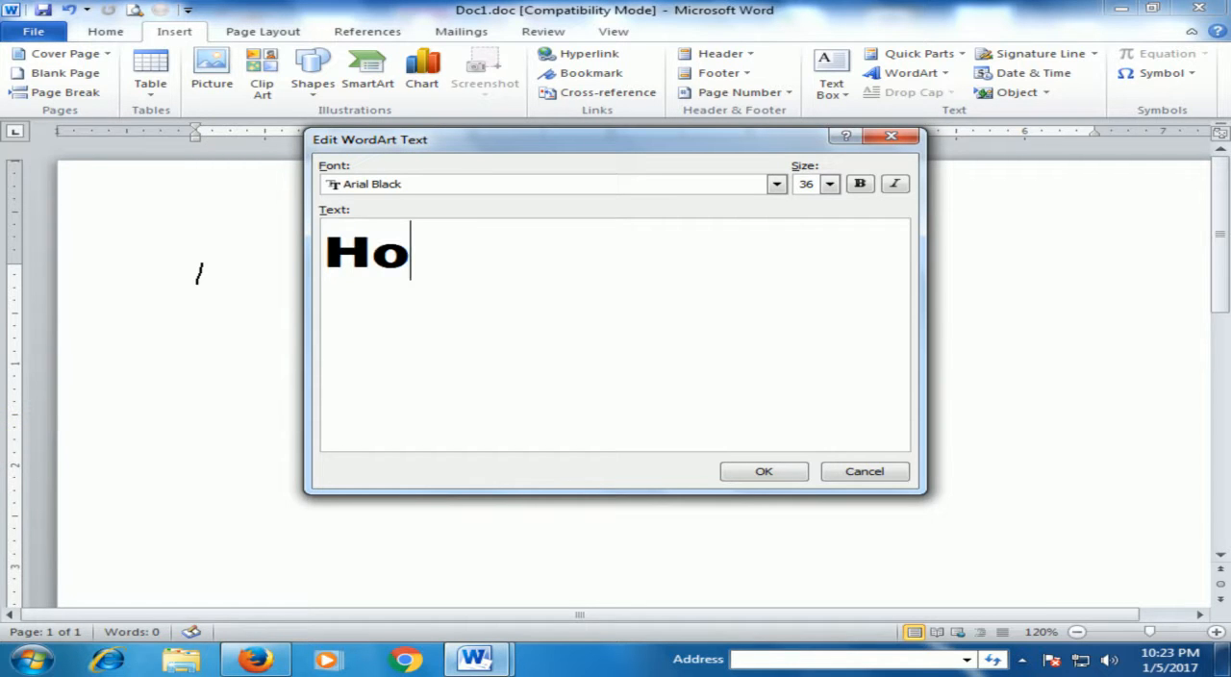
pyautogui.write('w')
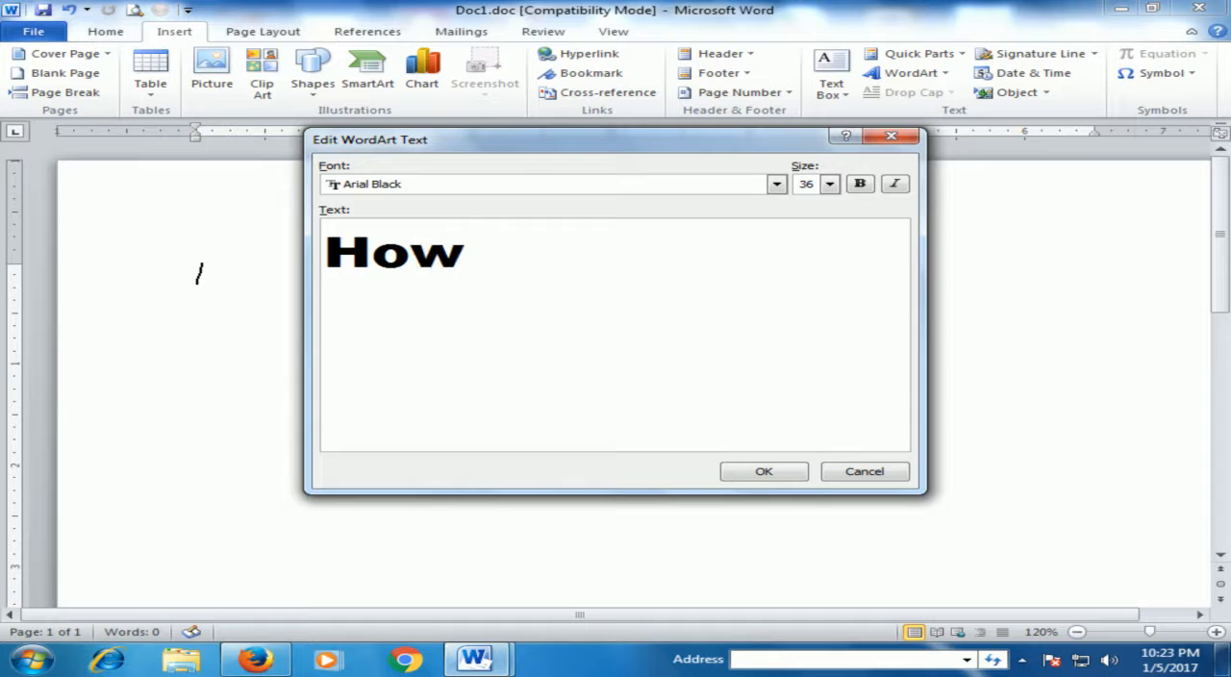
pyautogui.write('to')
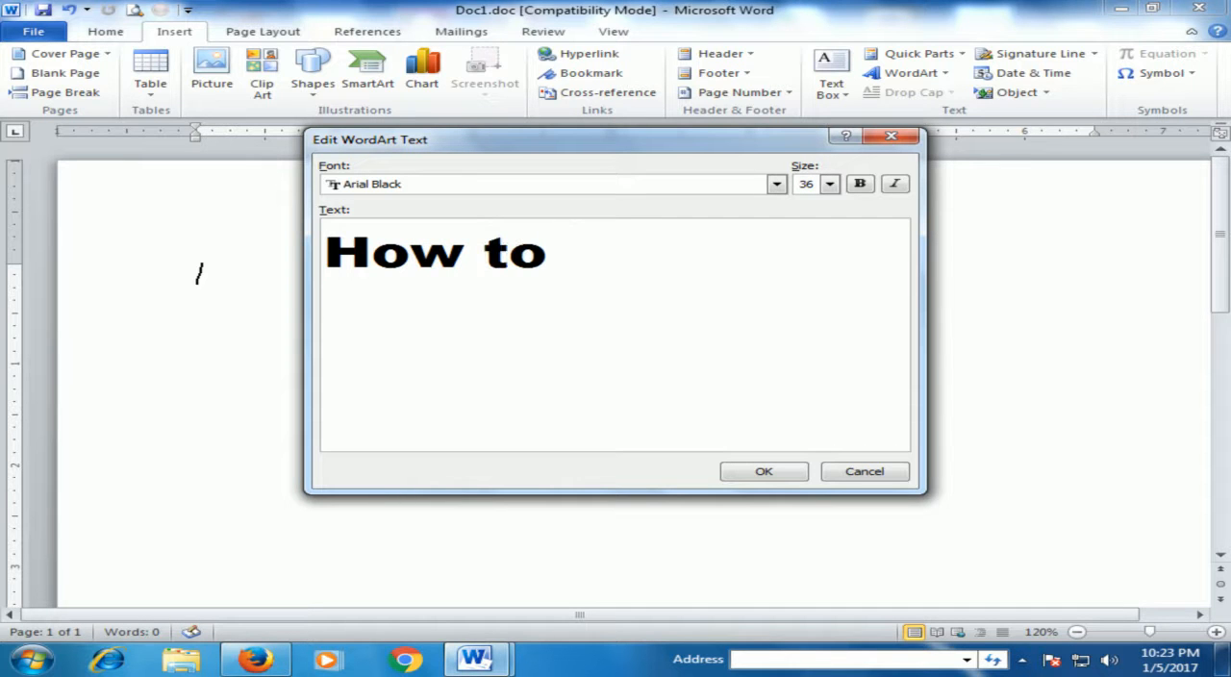
pyautogui.write('Insert')
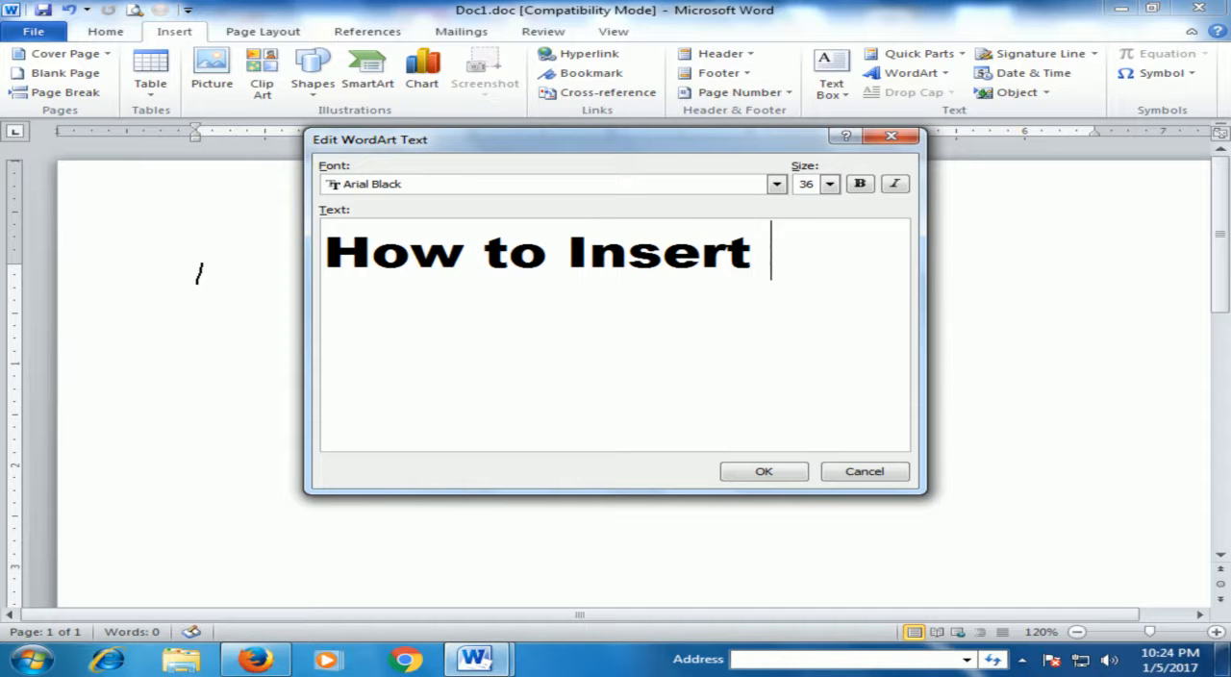
pyautogui.write('Cir')
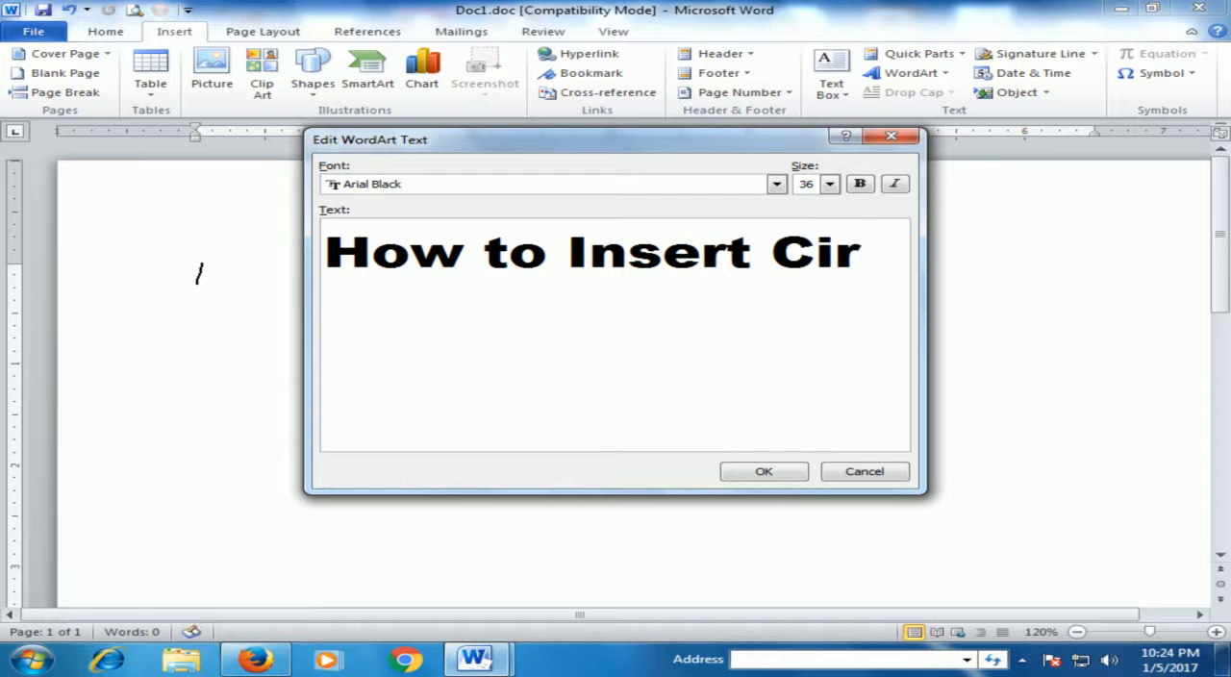
pyautogui.write('cle Text')
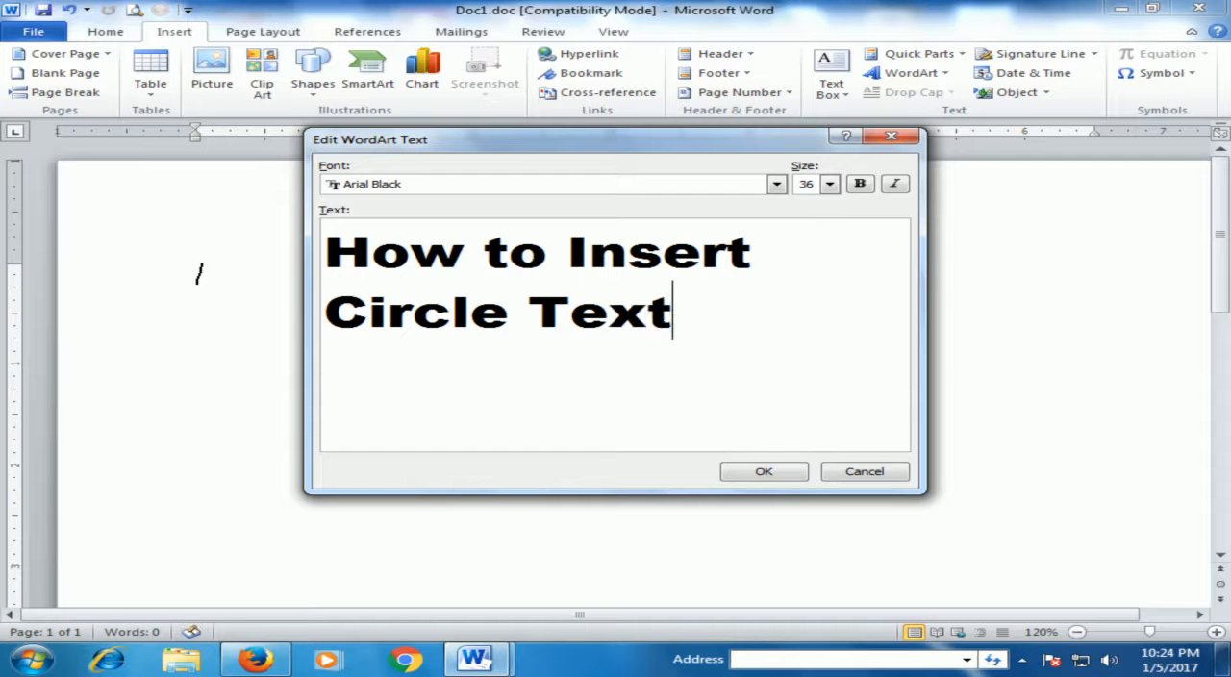
pyautogui.write('in')
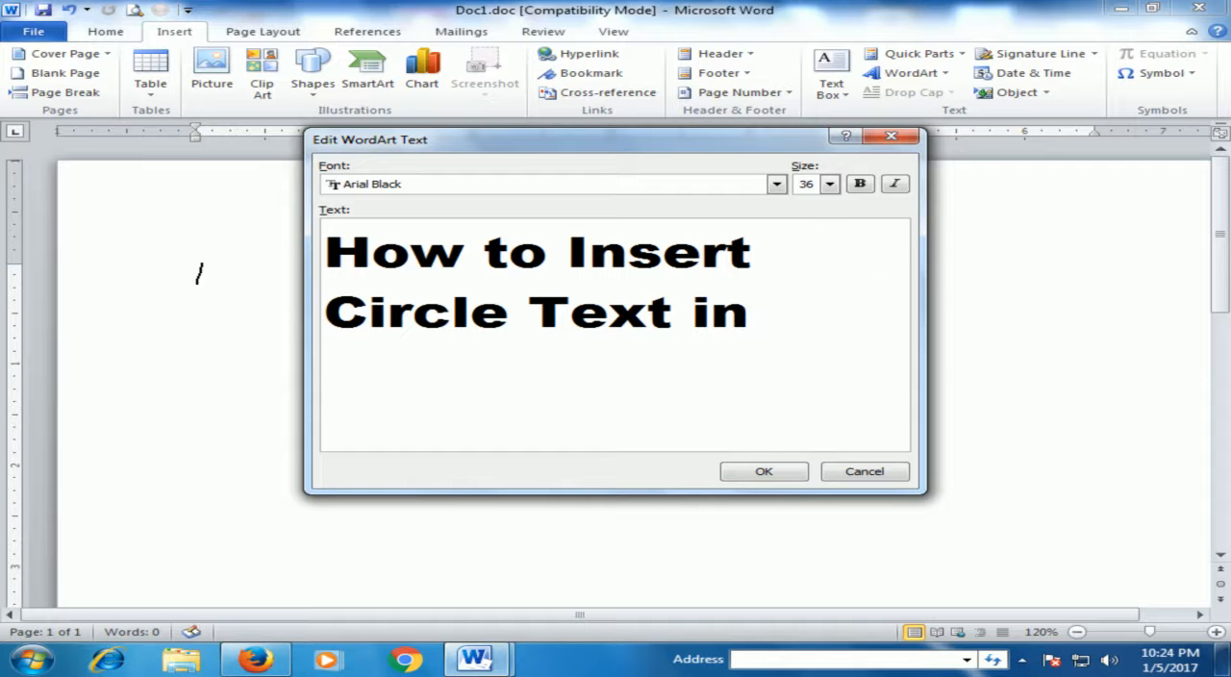
pyautogui.write('Mic')
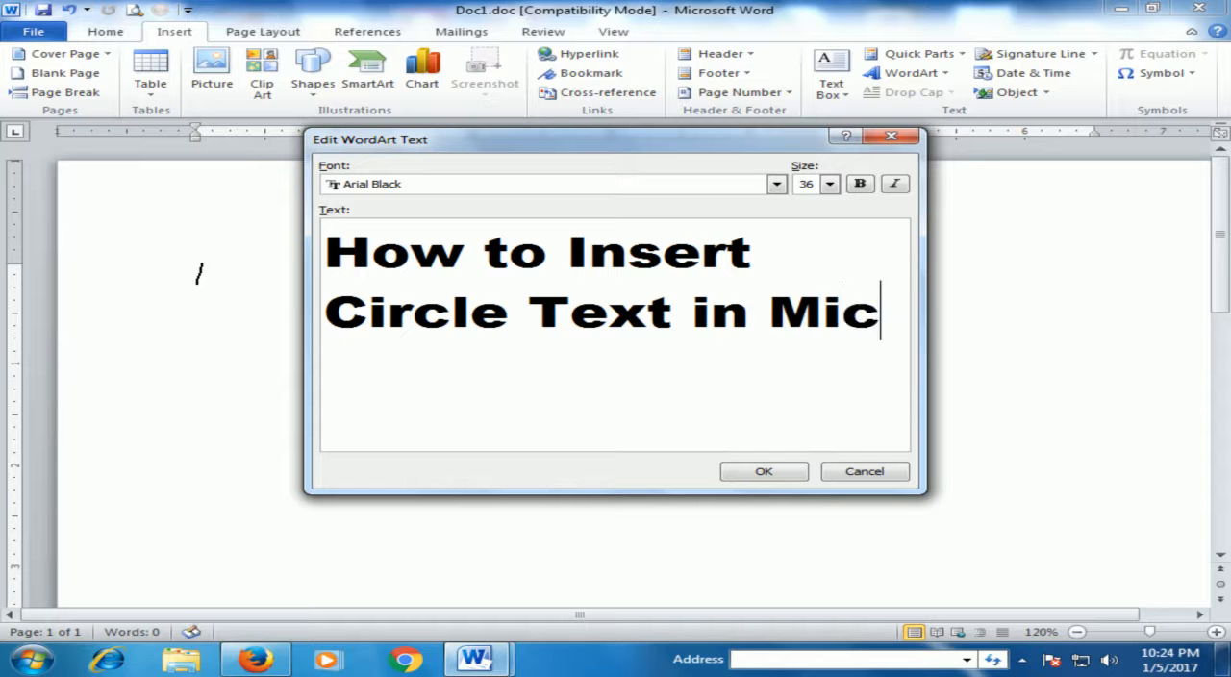
pyautogui.write('rosoft')
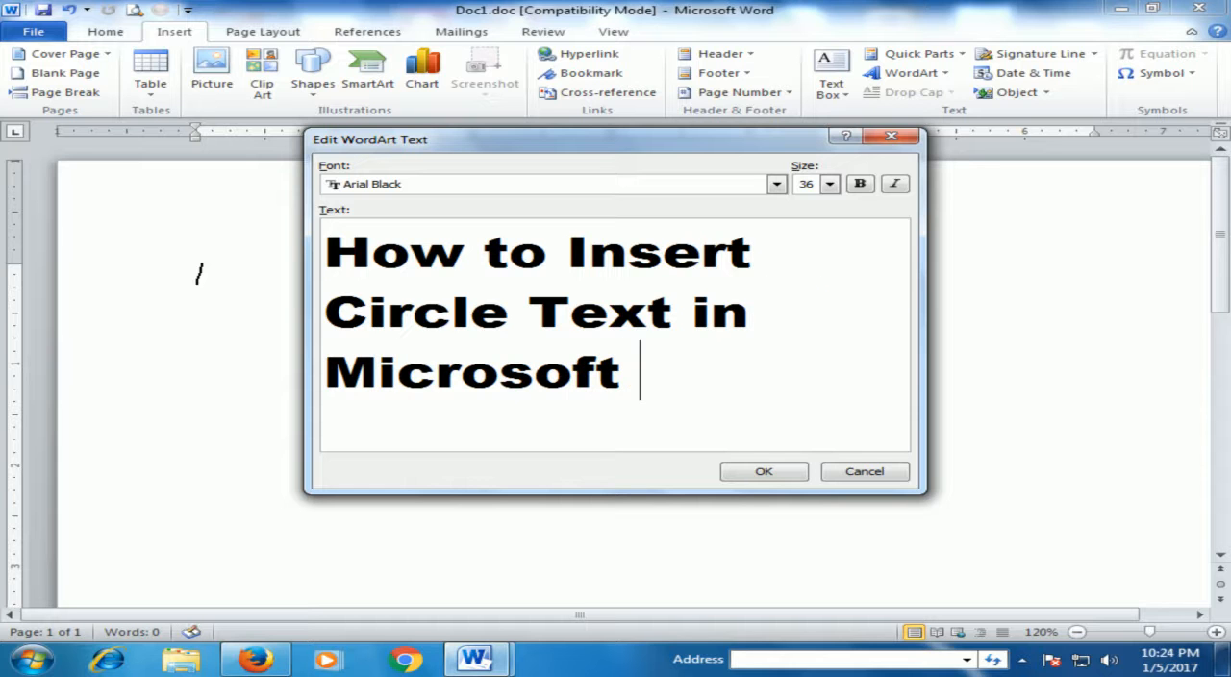
pyautogui.write('Word')
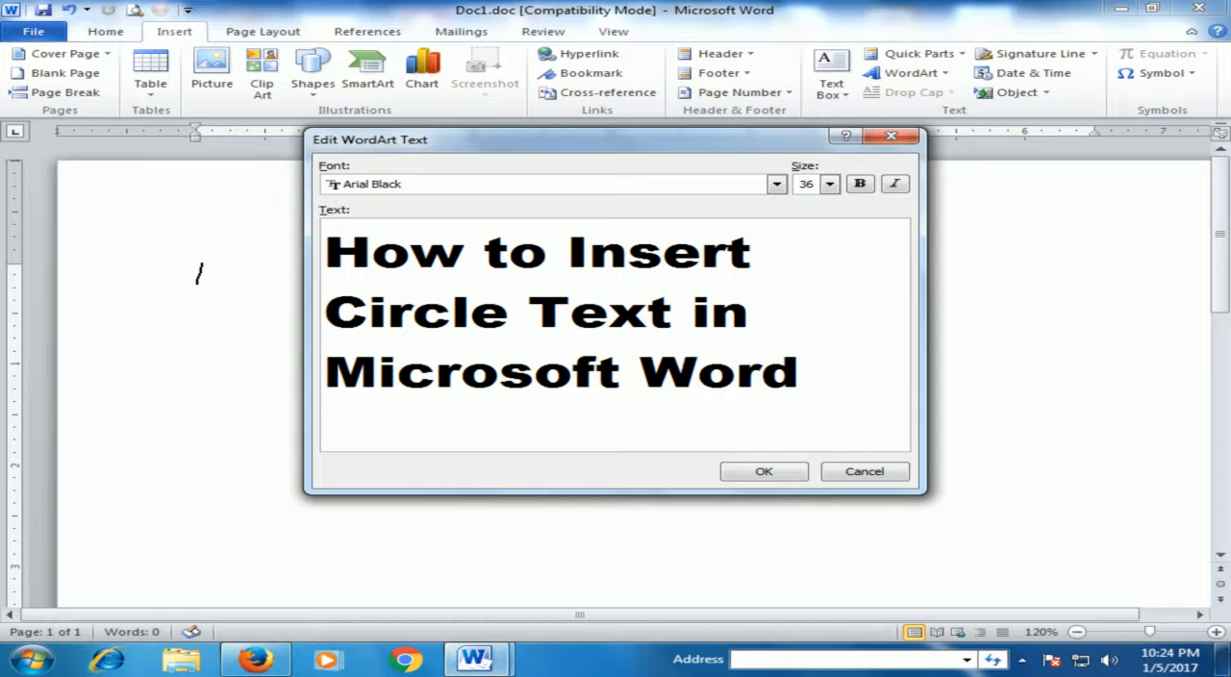
pyautogui.click(762, 469)
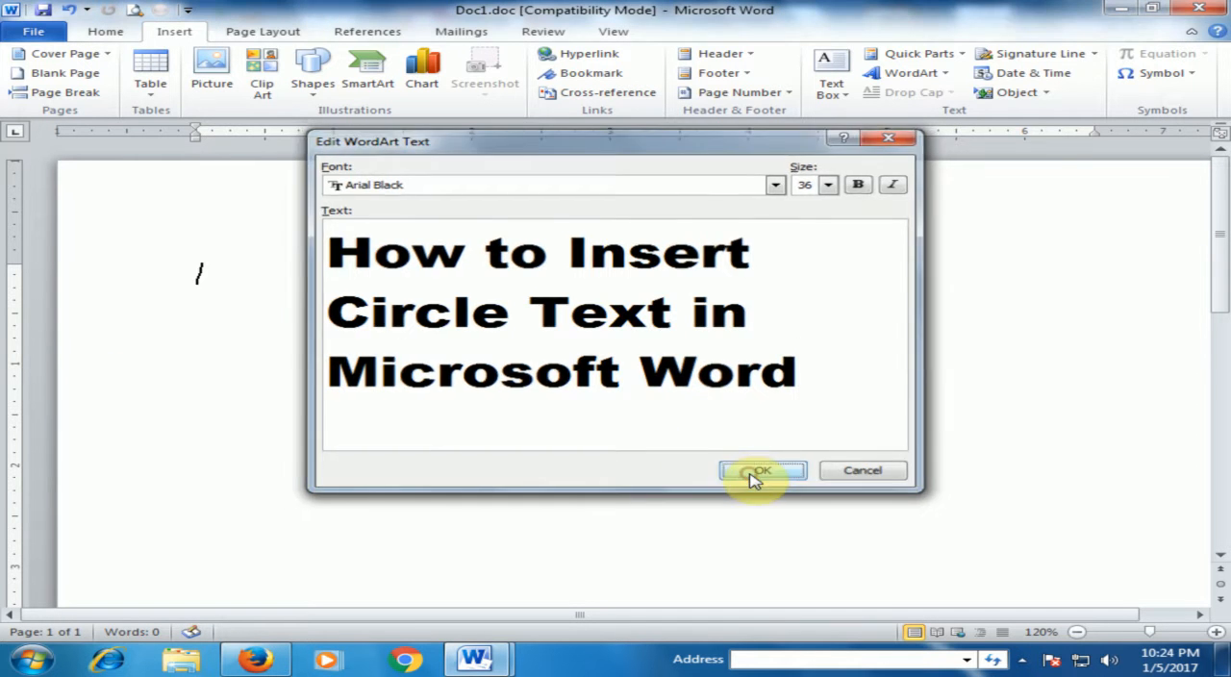
# Change the WordArt shape to Circle (Follow Path) so the title curves into an oval ring
pyautogui.click(762, 470)
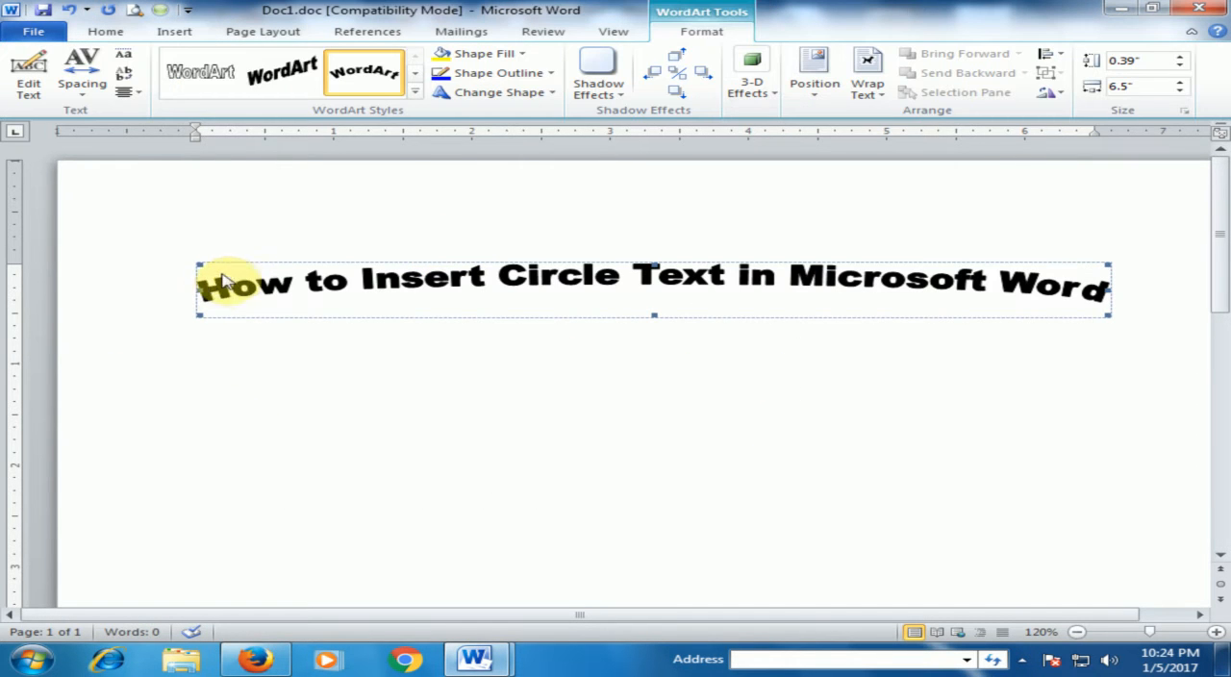
pyautogui.moveTo(462, 292)
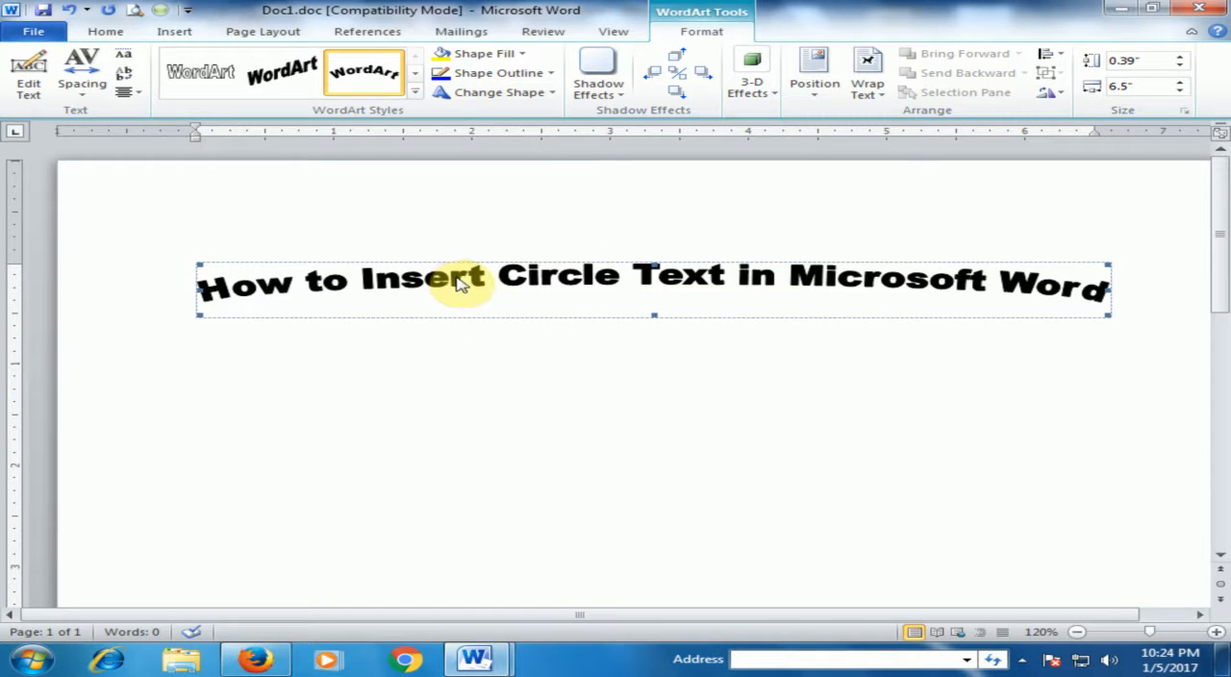
pyautogui.moveTo(452, 187)
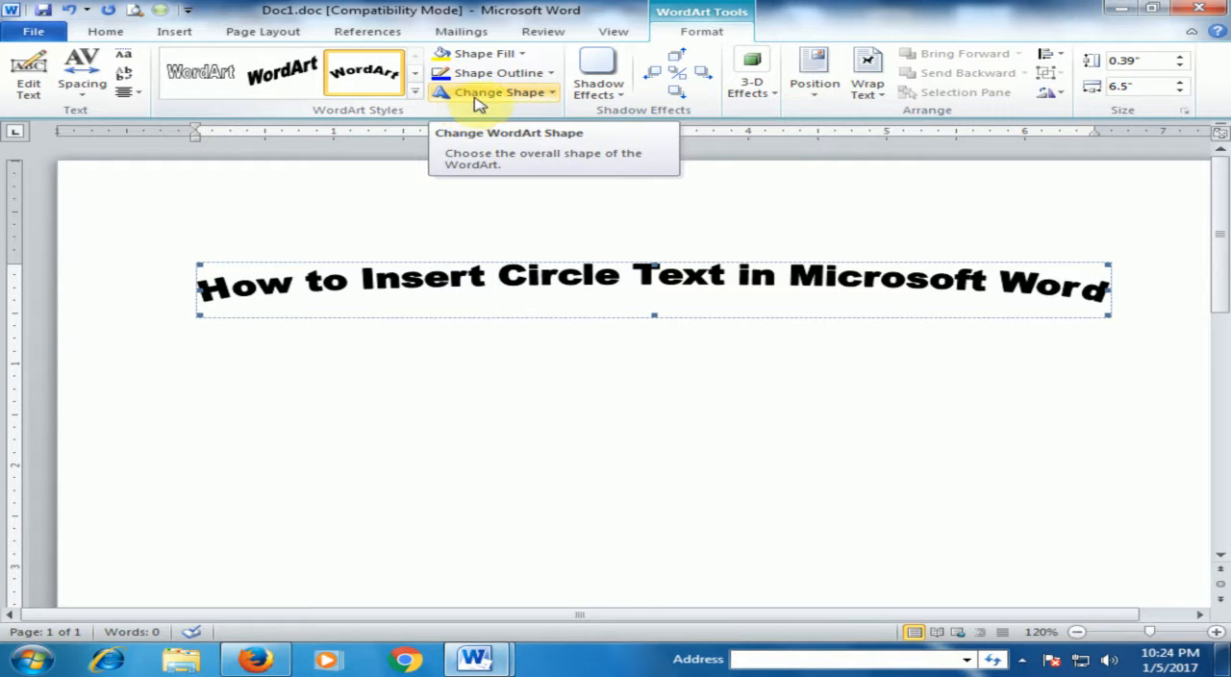
pyautogui.click(497, 92)
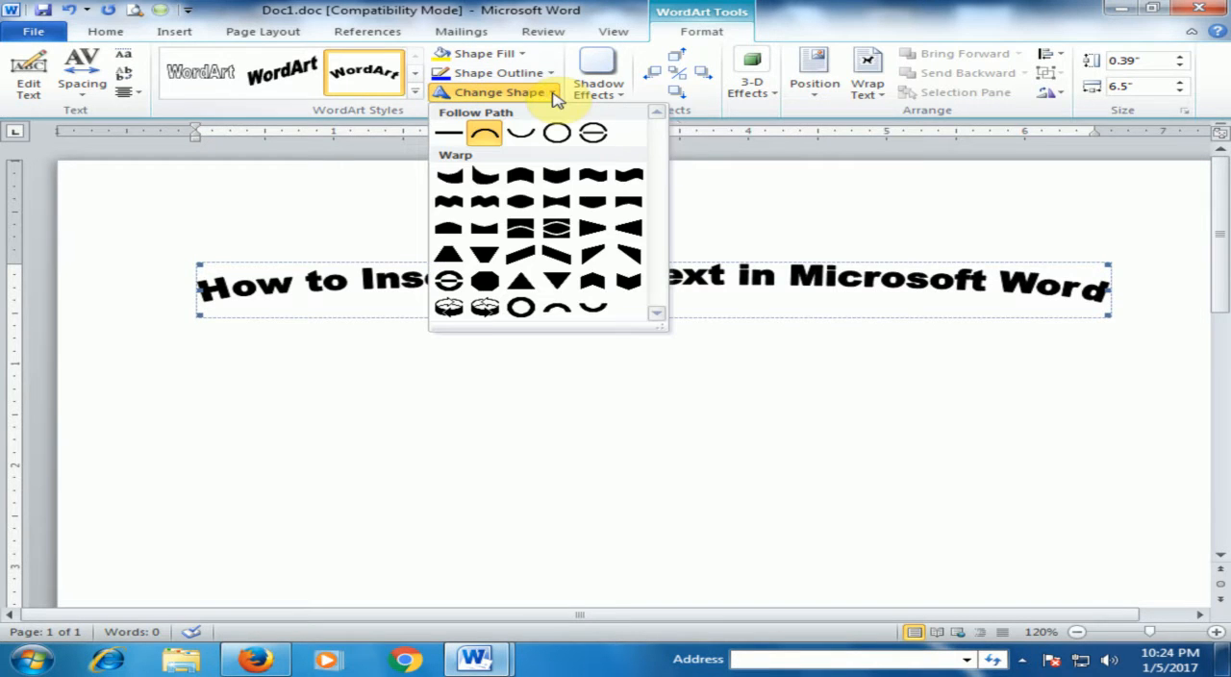
pyautogui.click(558, 133)
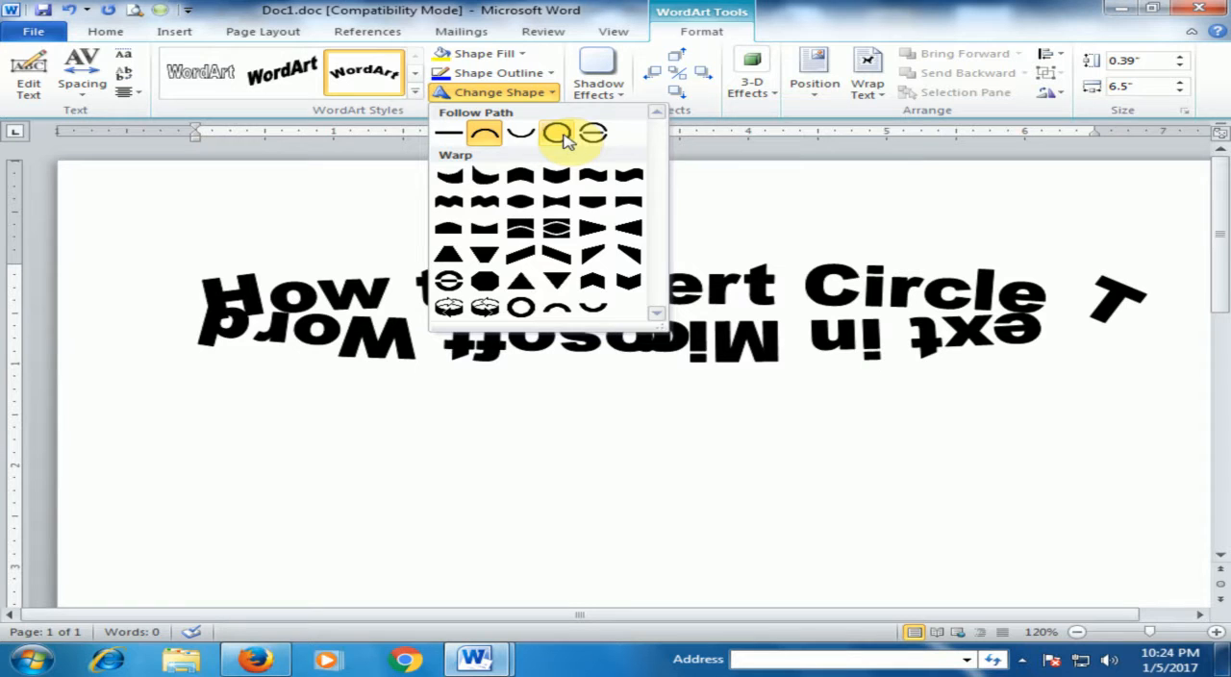
pyautogui.click(554, 133)
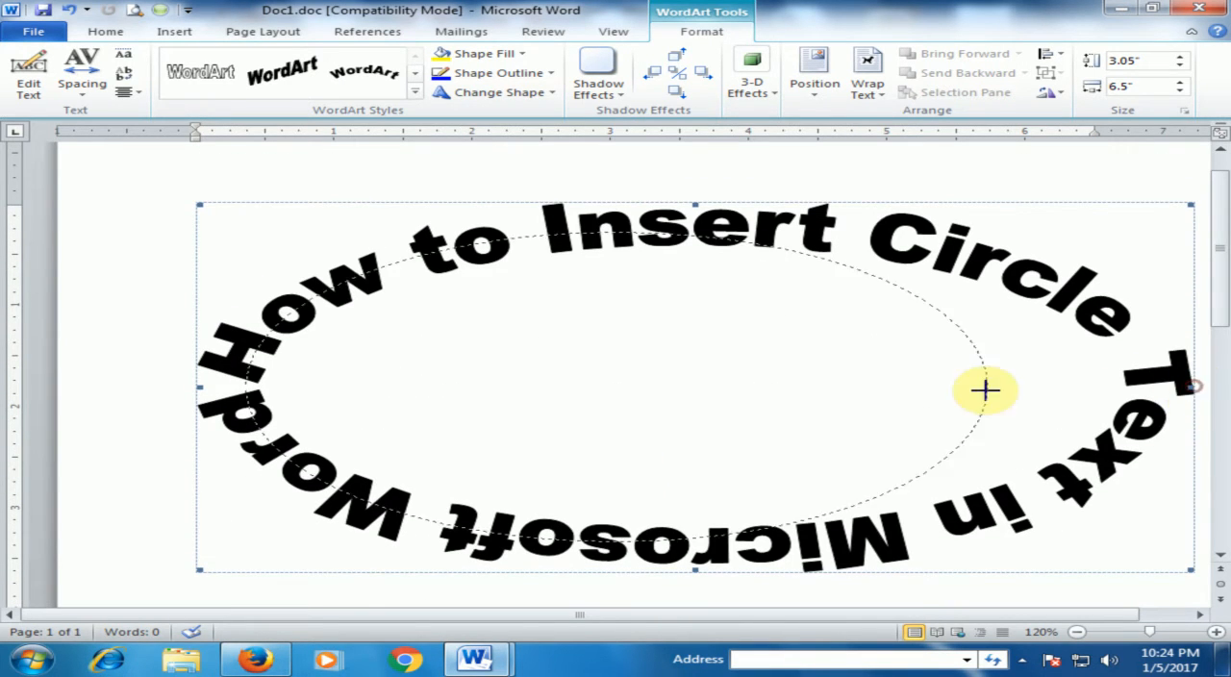
# Narrow the WordArt so its width matches its height, forming a near-perfect circle
pyautogui.moveTo(1190, 389); pyautogui.dragTo(696, 388)
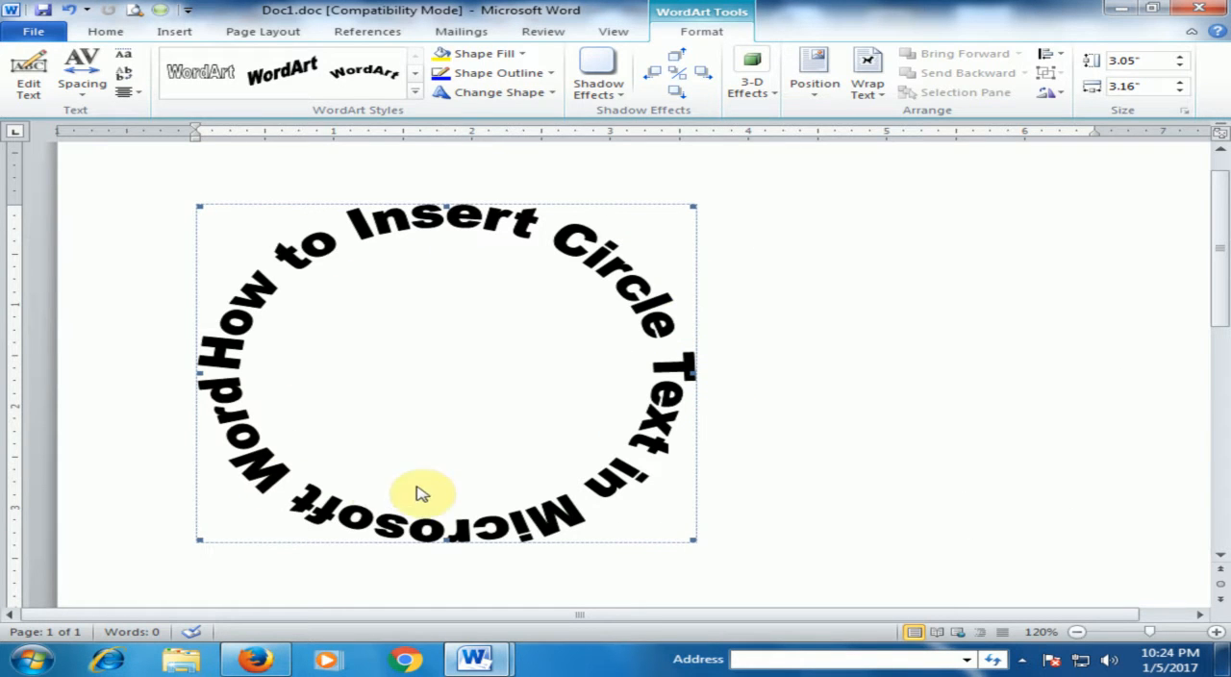
pyautogui.moveTo(446, 457)
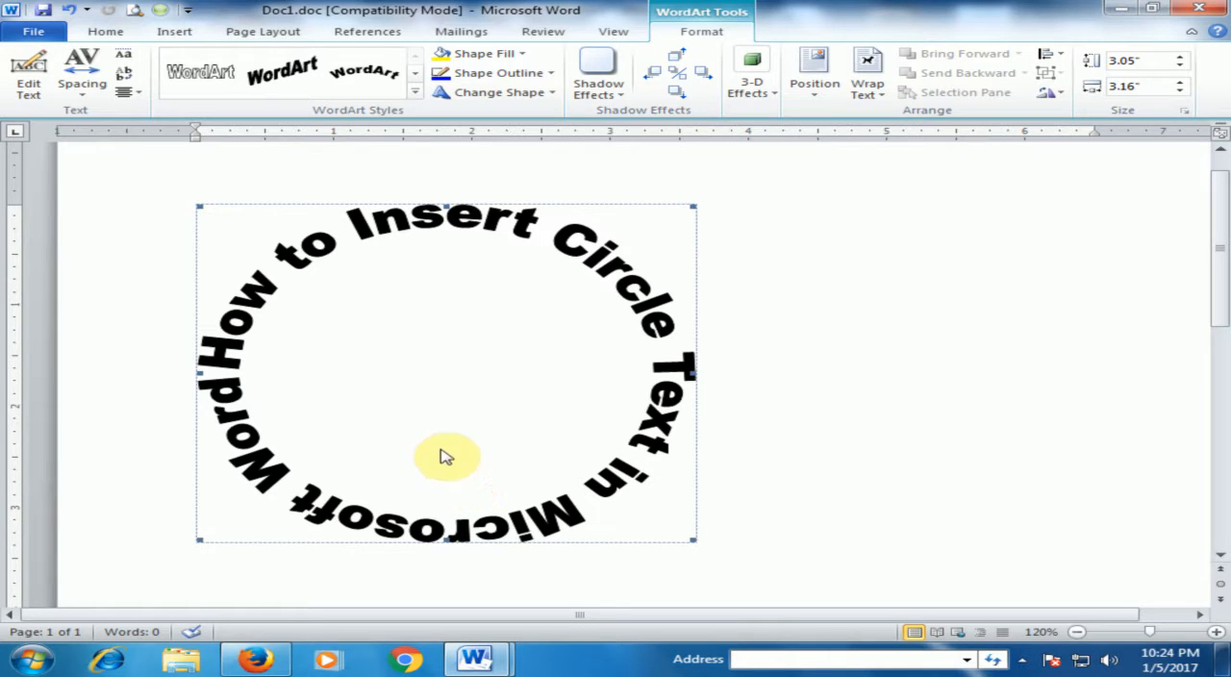
pyautogui.moveTo(330, 332)
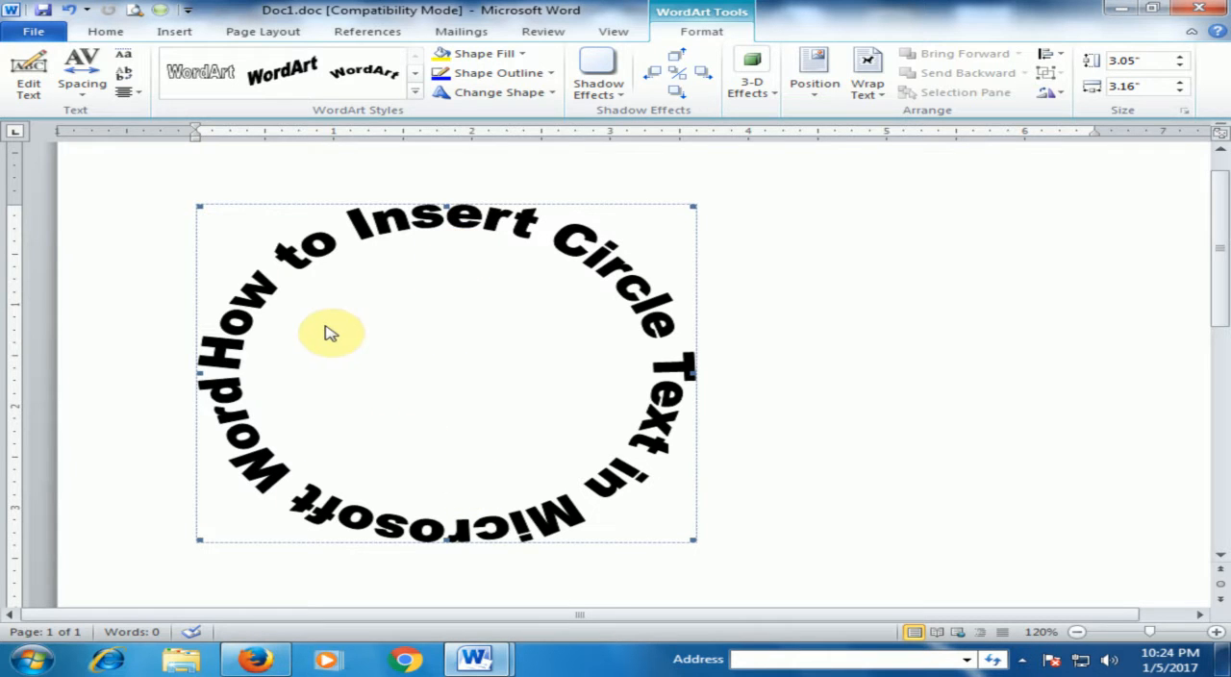
# Edit the WordArt text to begin with an asterisk and confirm
pyautogui.rightClick(331, 333)
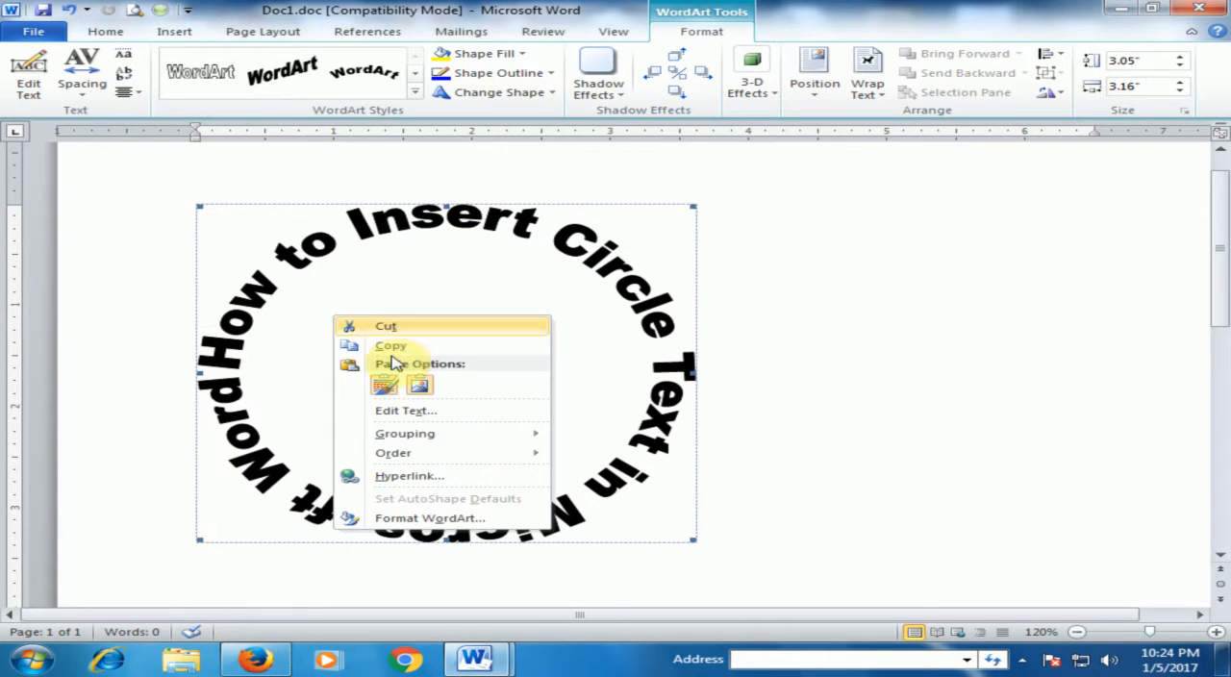
pyautogui.click(404, 410)
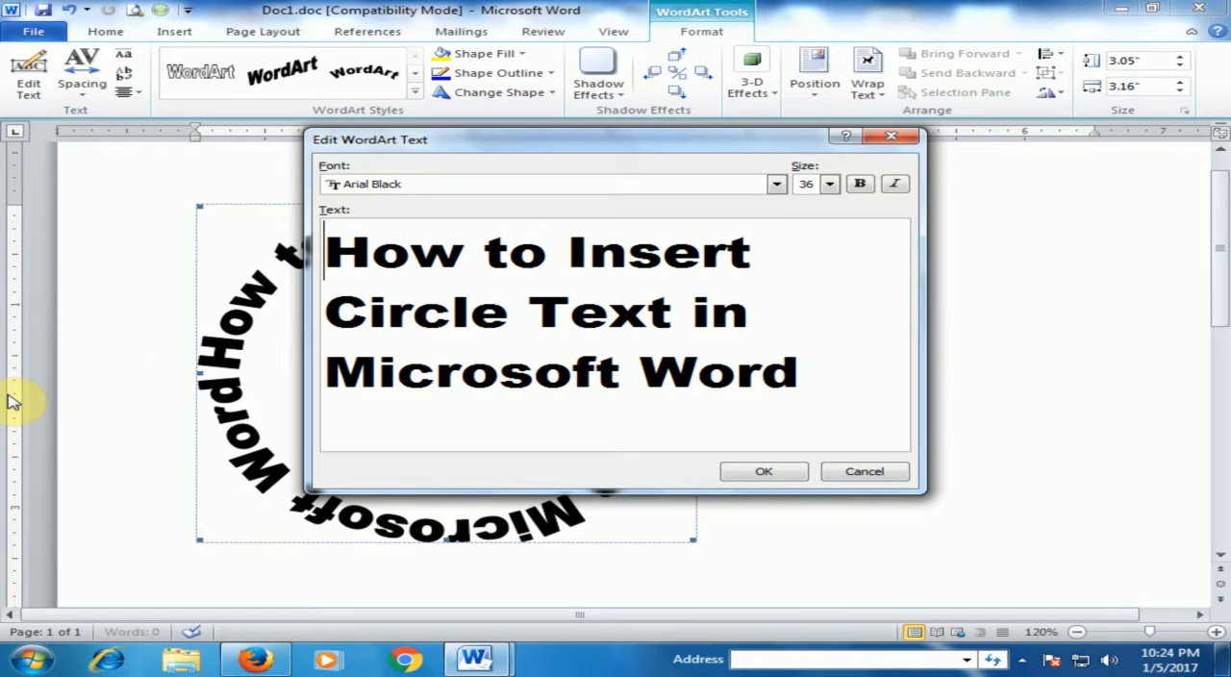
pyautogui.write('*')
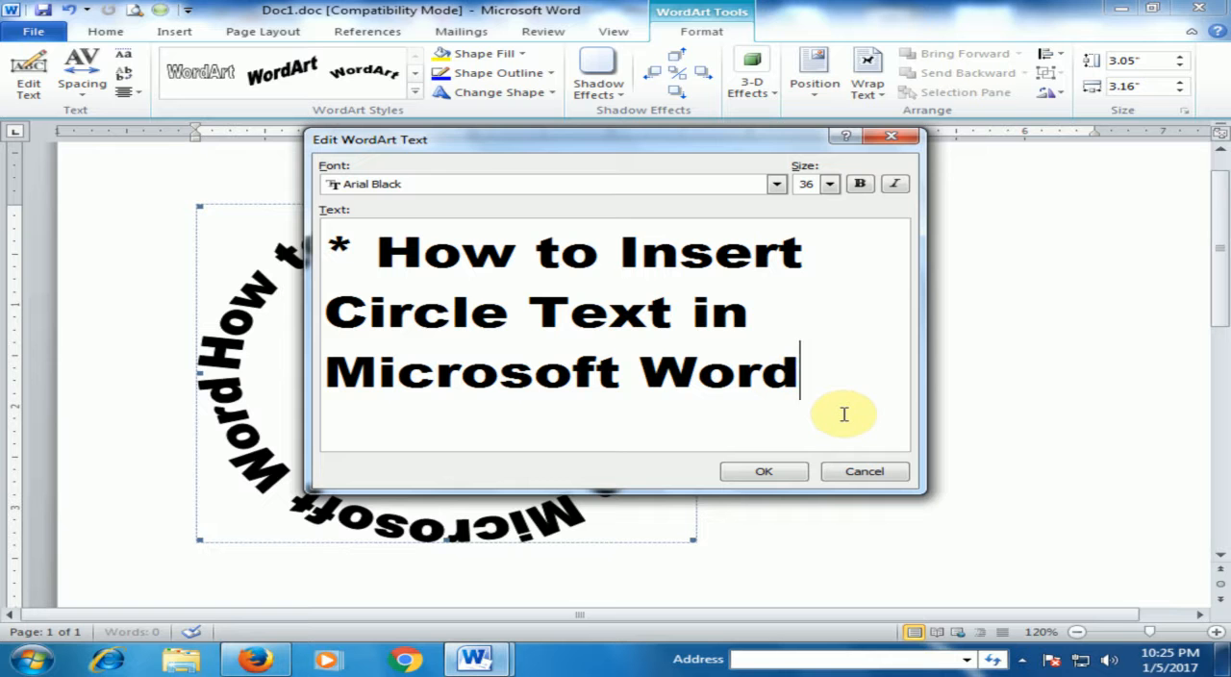
pyautogui.click(762, 469)
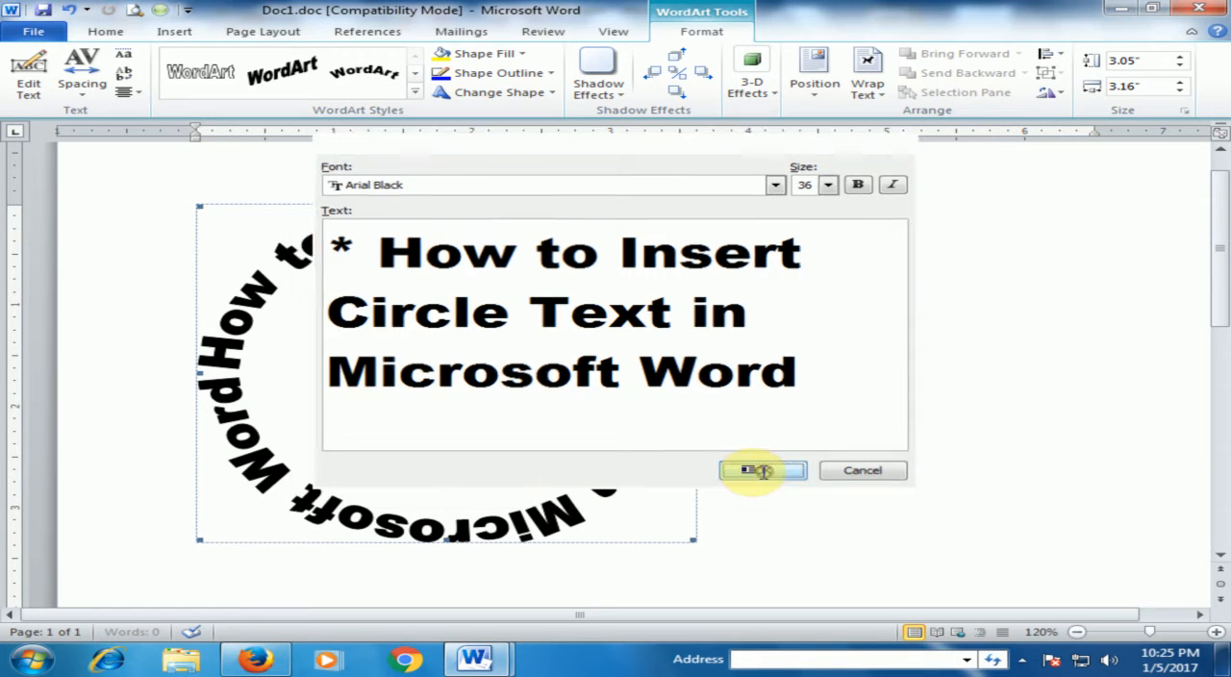
pyautogui.click(762, 469)
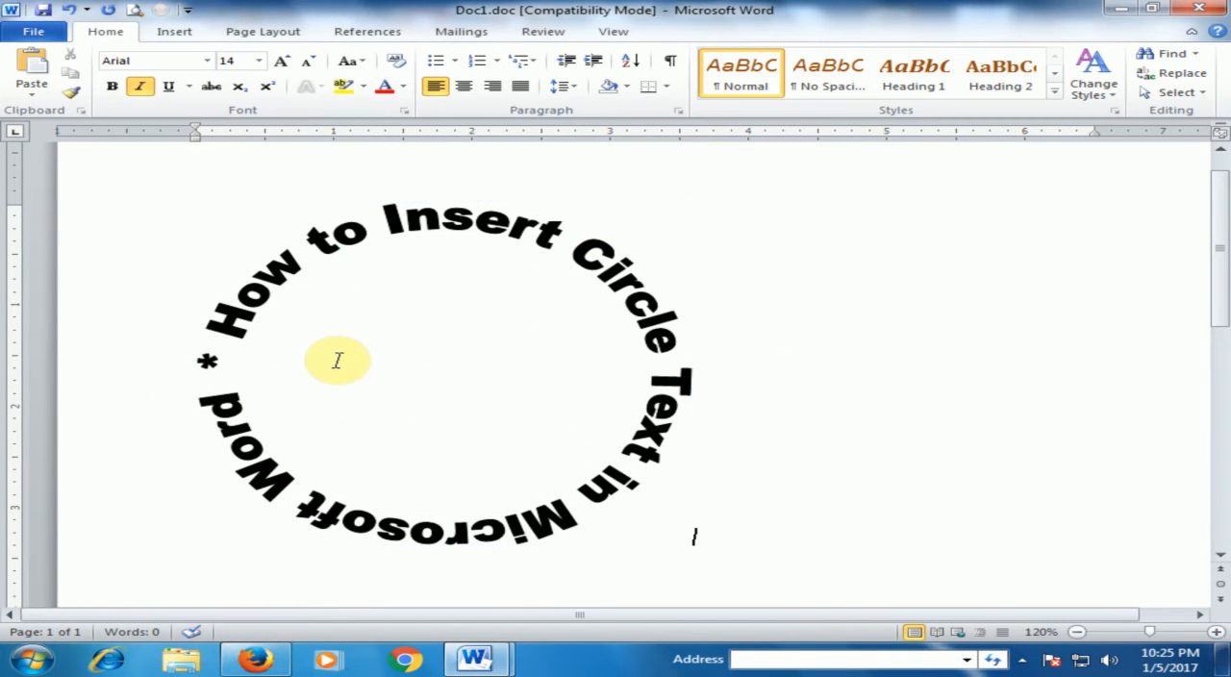
pyautogui.moveTo(581, 300)
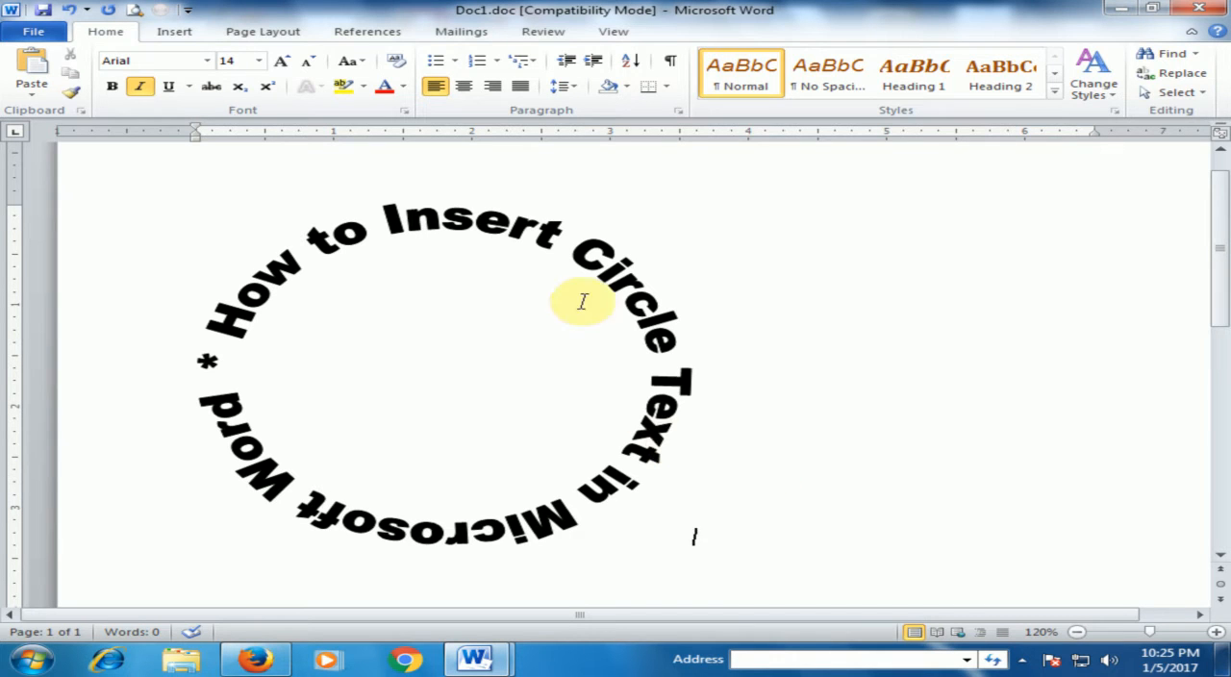
pyautogui.moveTo(235, 240)
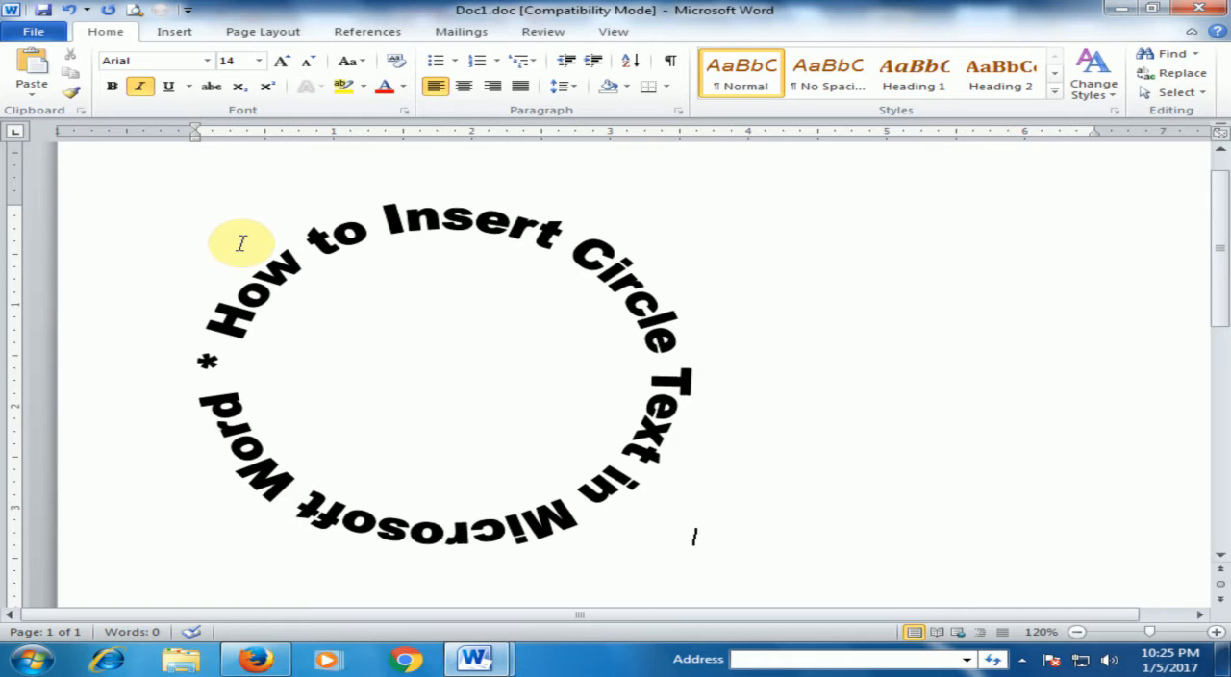
# Set the circular WordArt's letter spacing to Loose, then change it to Tight
pyautogui.click(567, 250)
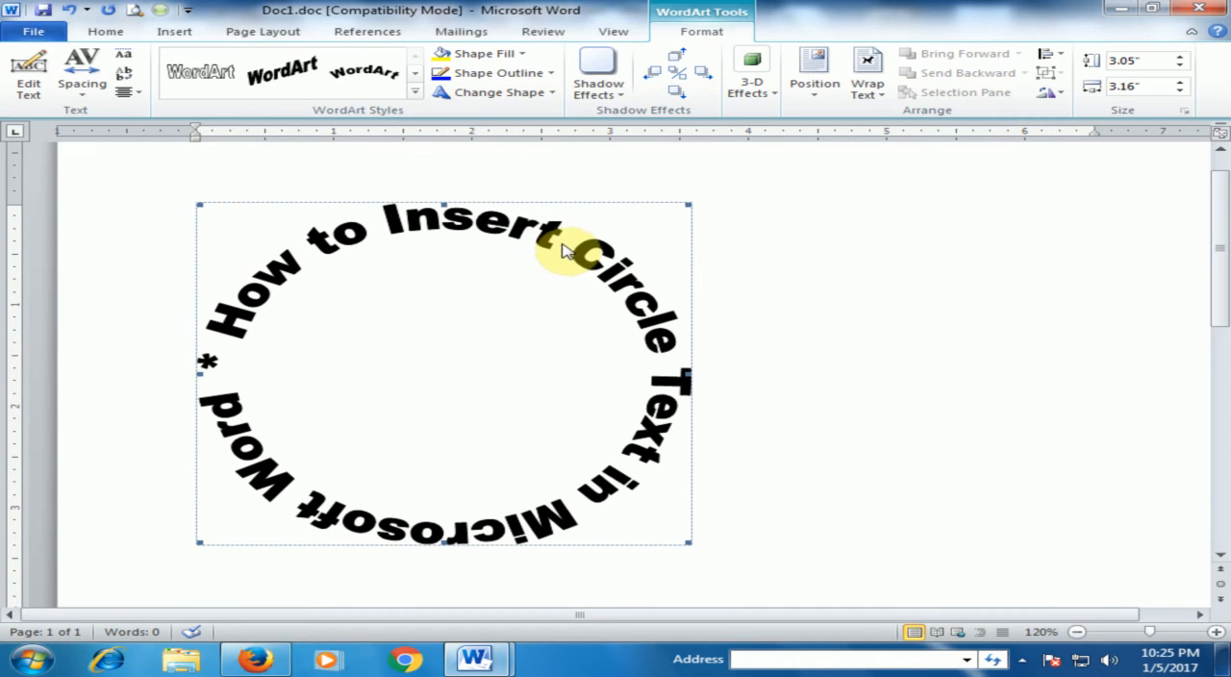
pyautogui.moveTo(81, 73)
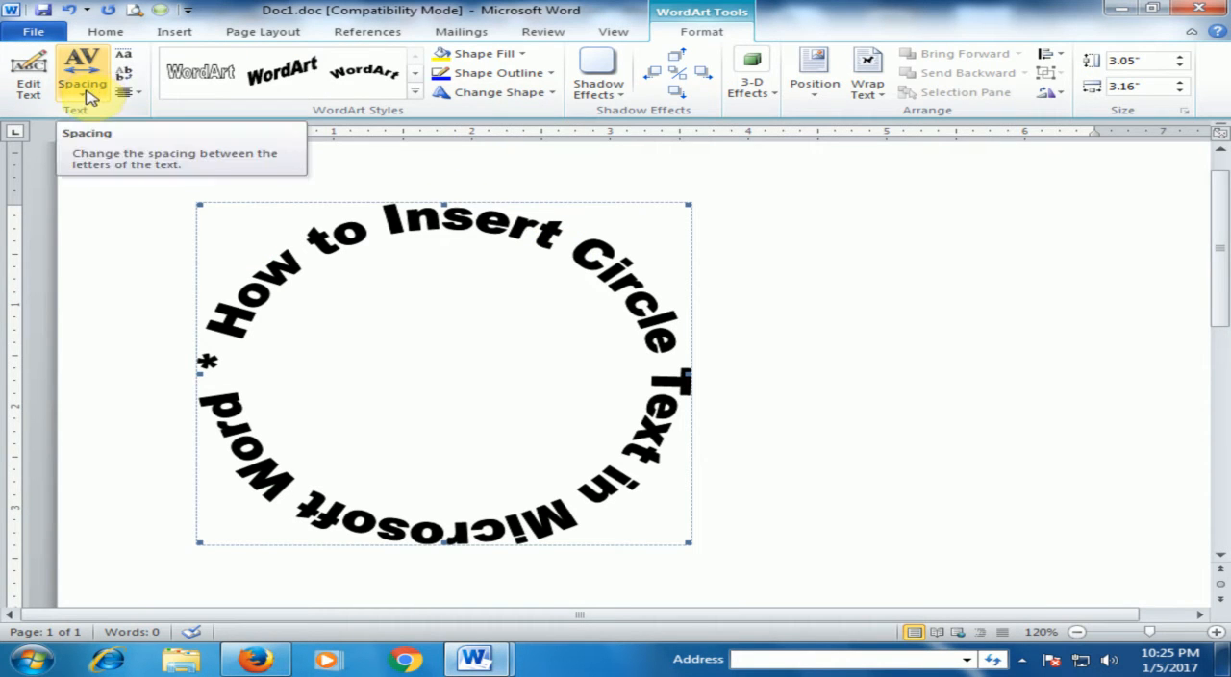
pyautogui.click(81, 83)
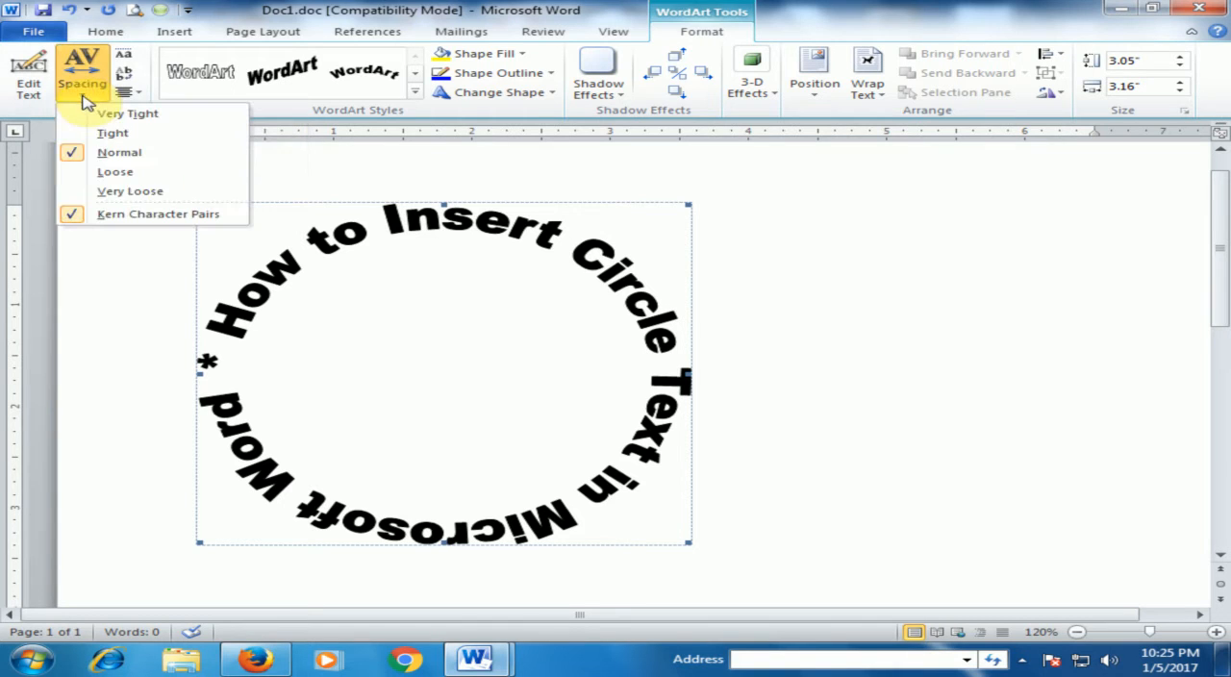
pyautogui.moveTo(119, 171)
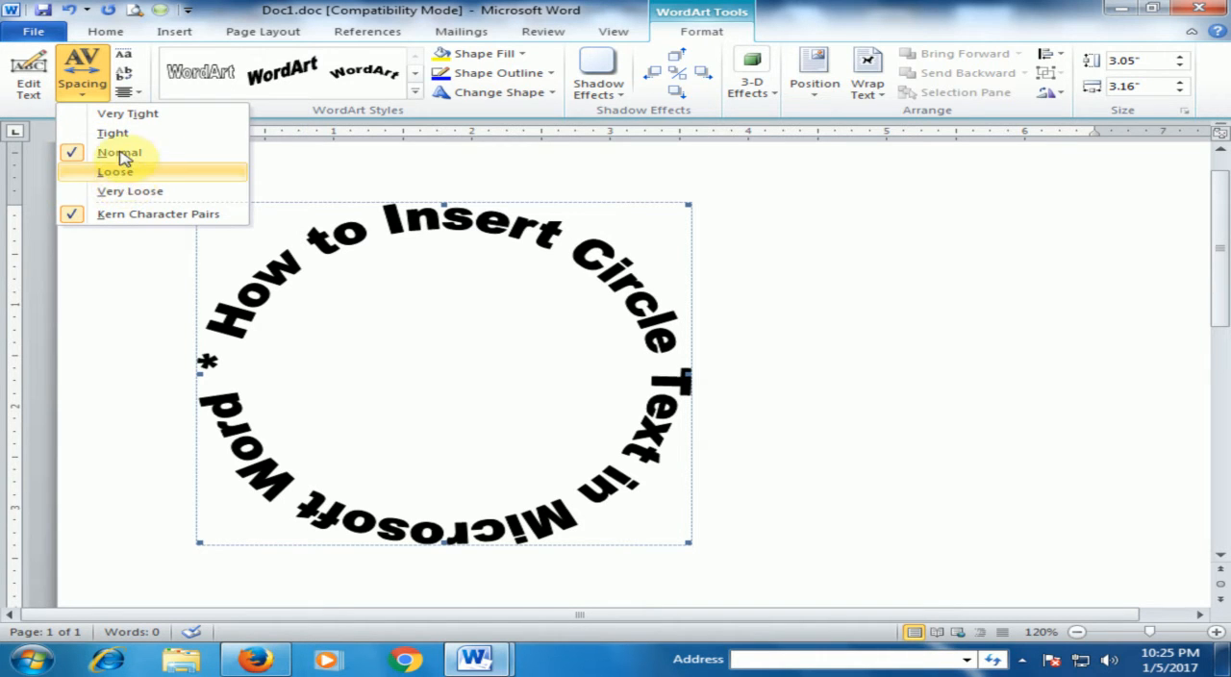
pyautogui.moveTo(132, 173)
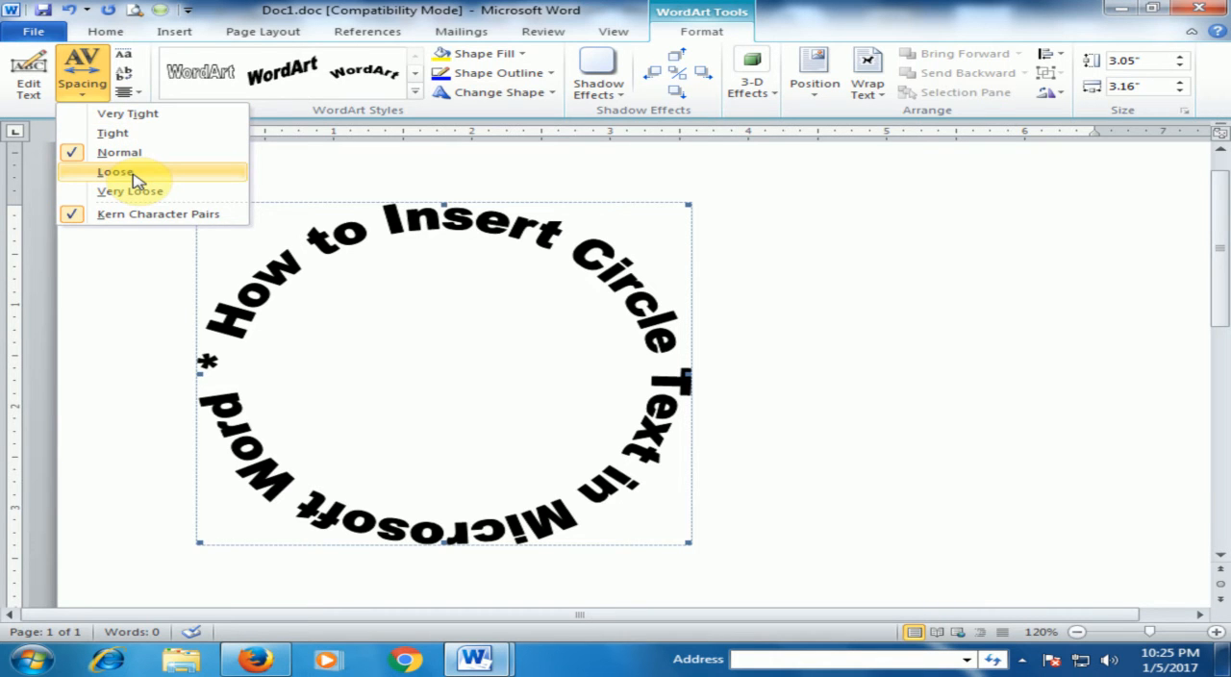
pyautogui.click(113, 171)
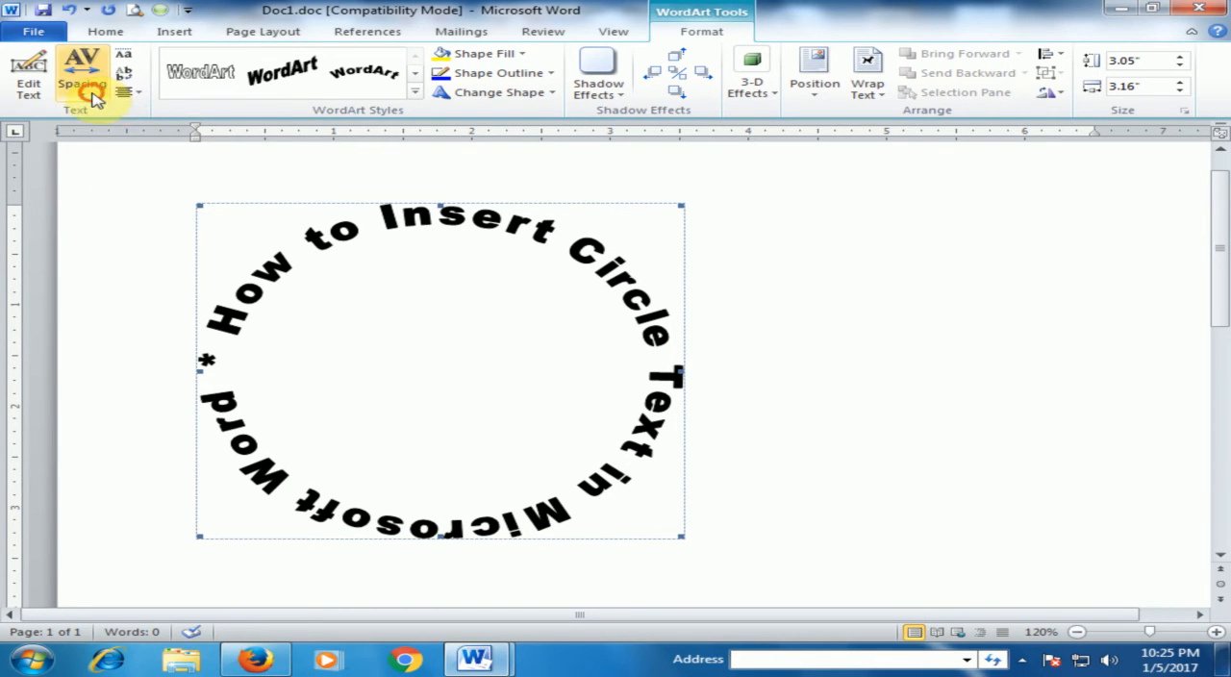
pyautogui.click(80, 73)
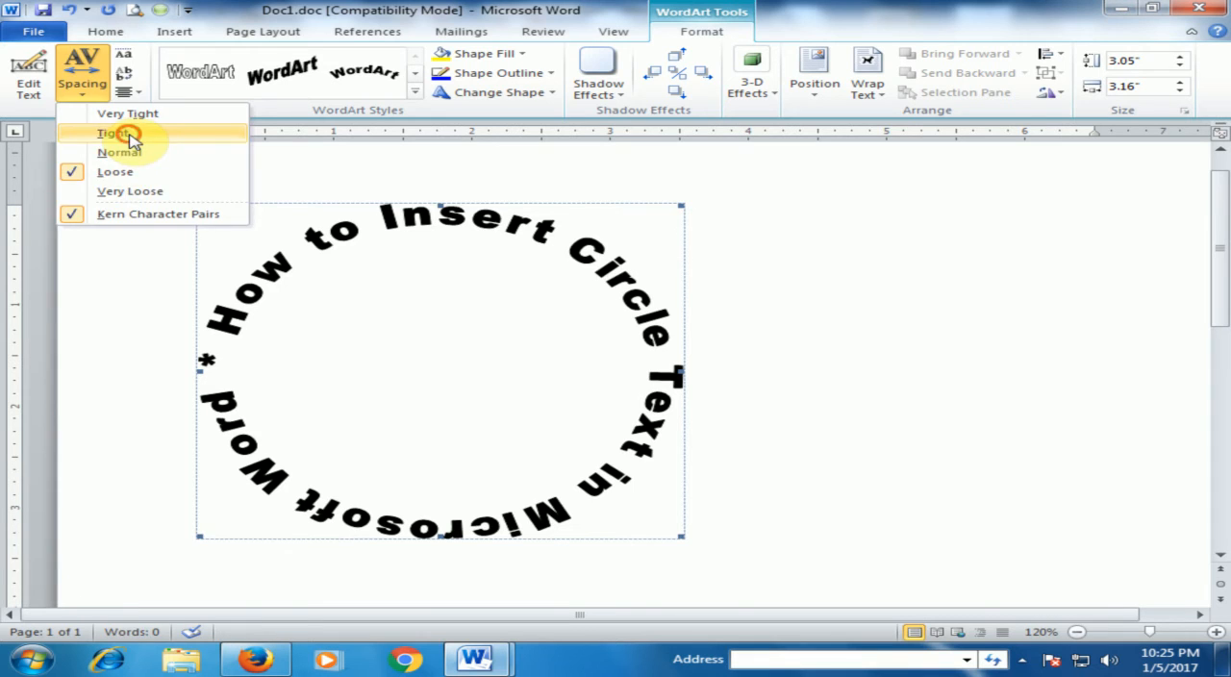
pyautogui.click(112, 133)
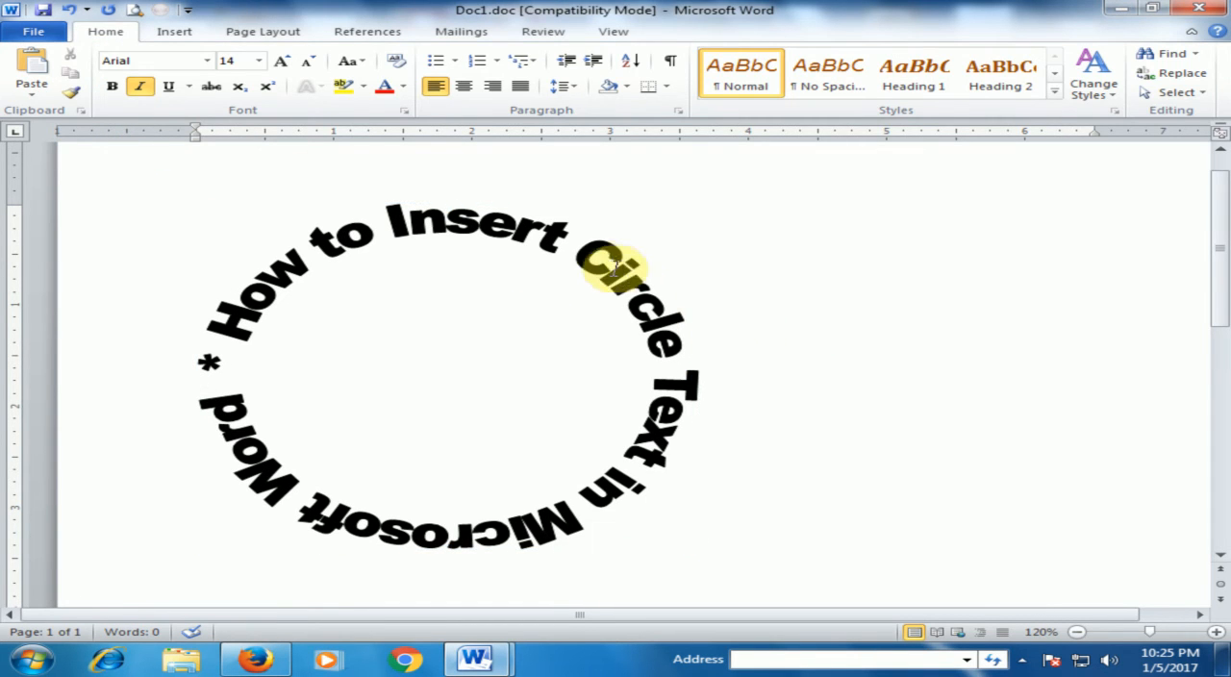
# Make the circular WordArt letters Even Height and set their Spacing to Very Loose
pyautogui.click(611, 269)
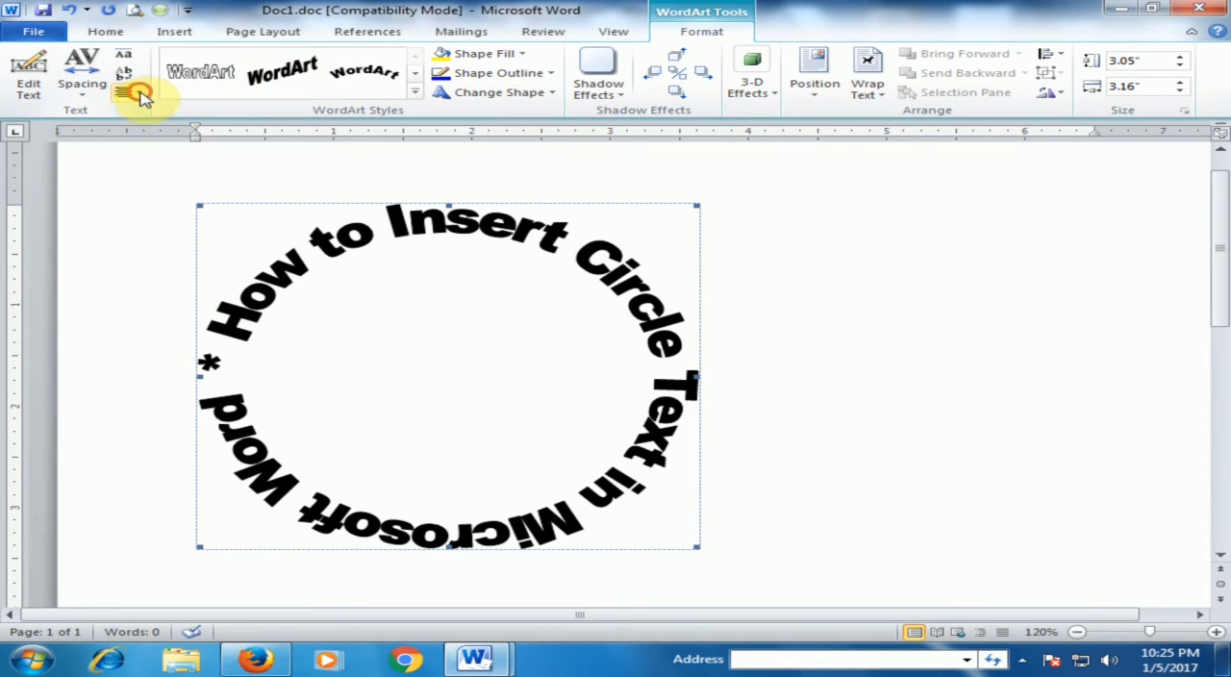
pyautogui.click(127, 93)
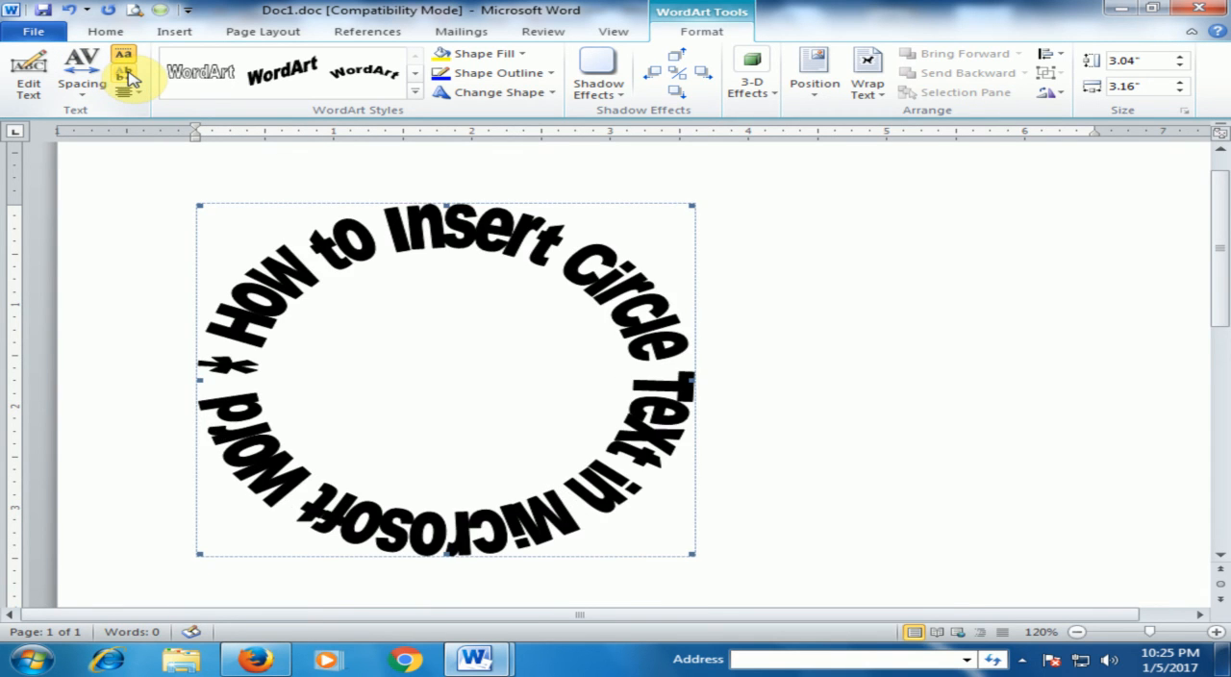
pyautogui.click(81, 73)
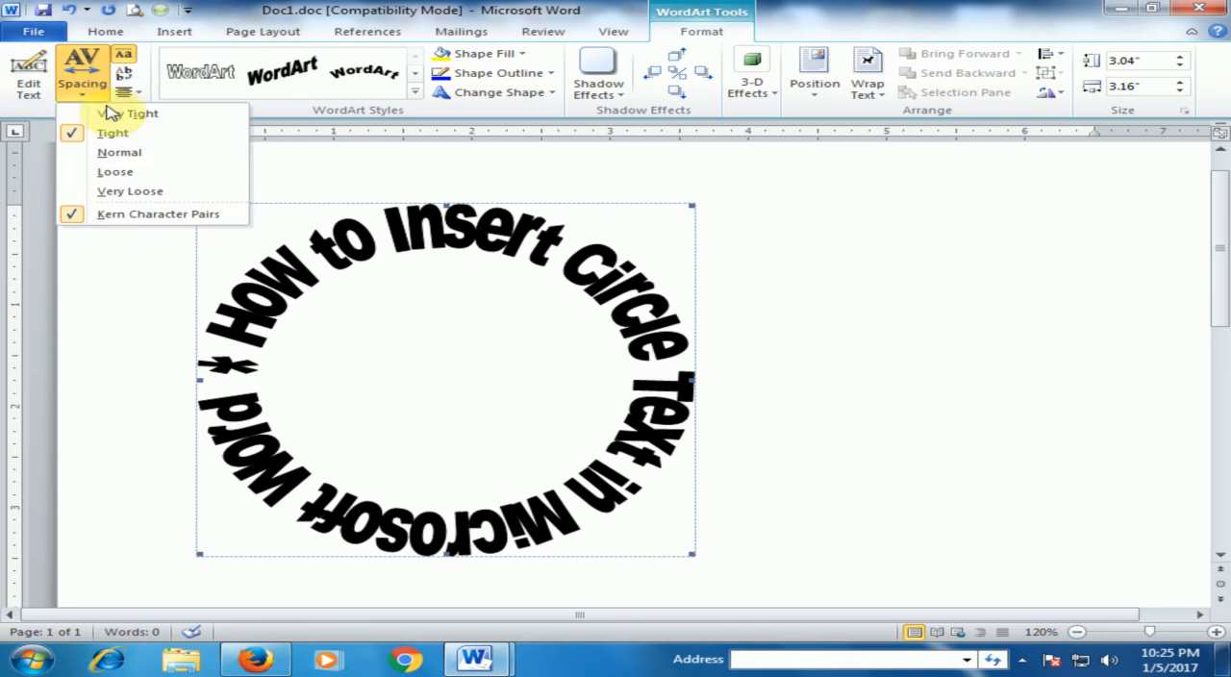
pyautogui.click(131, 191)
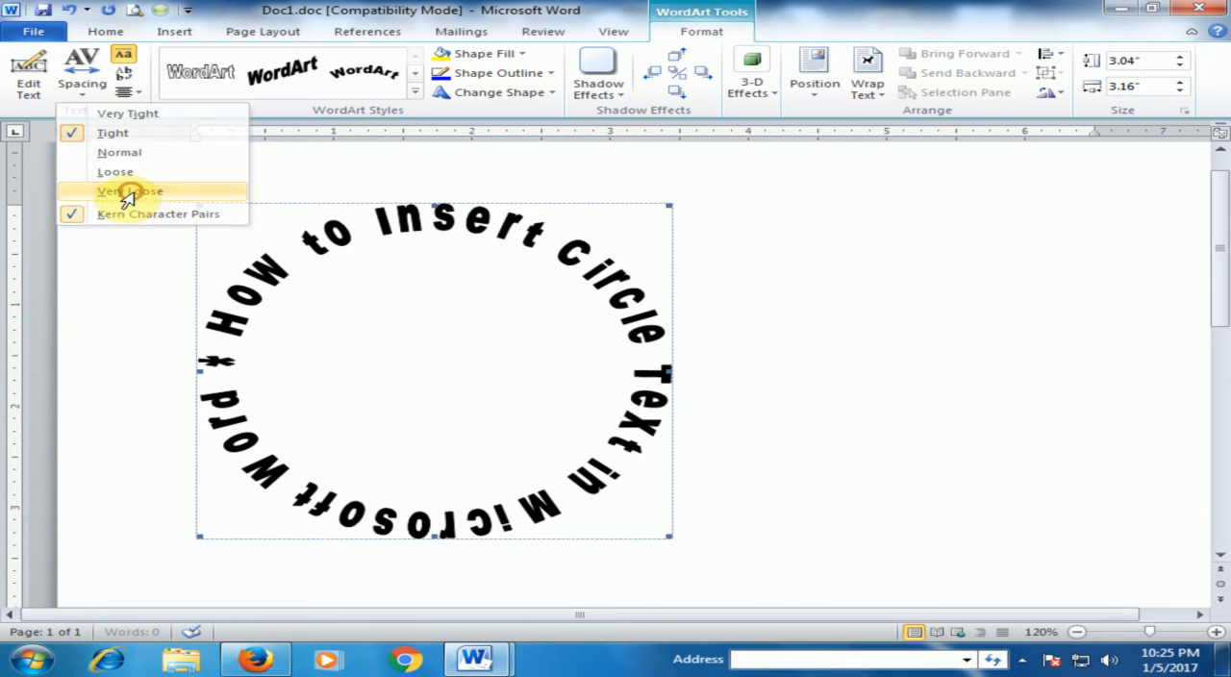